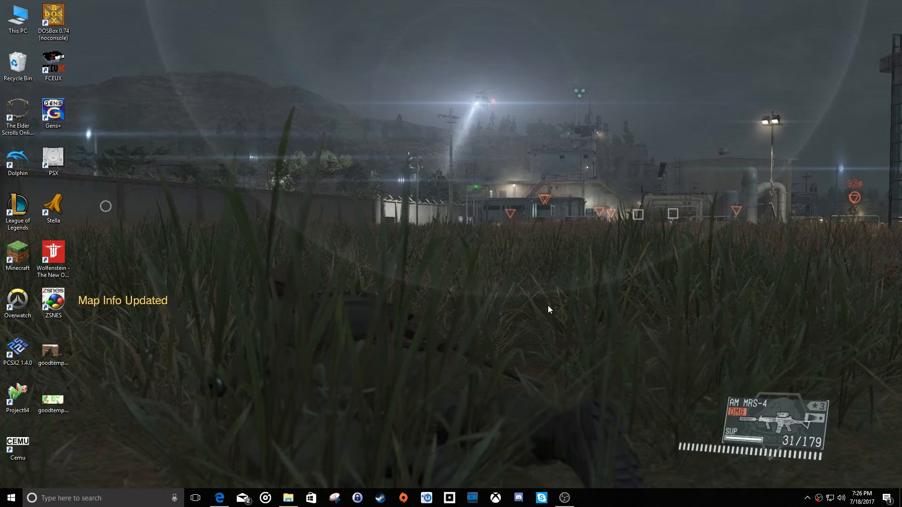
mouse_move(202, 473)
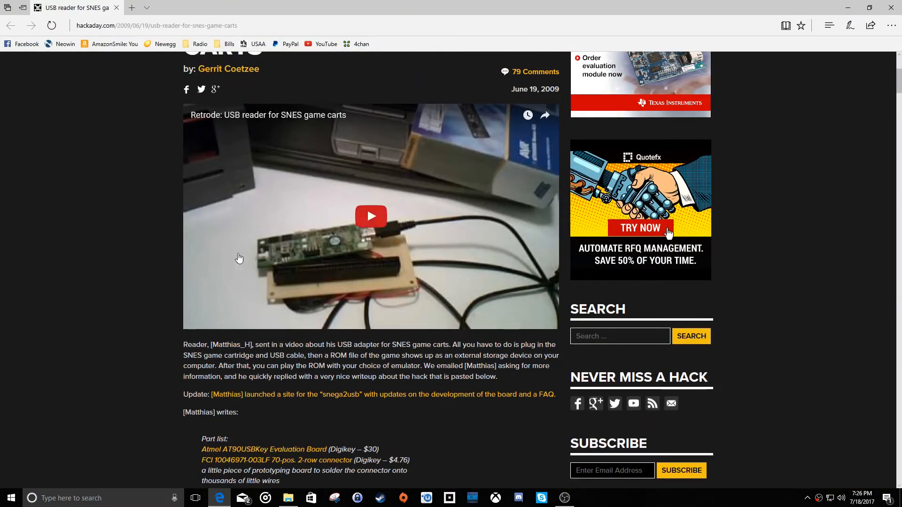
Open the Project64 site from the Bing results and get Project64 for Windows
scroll("down", 3)
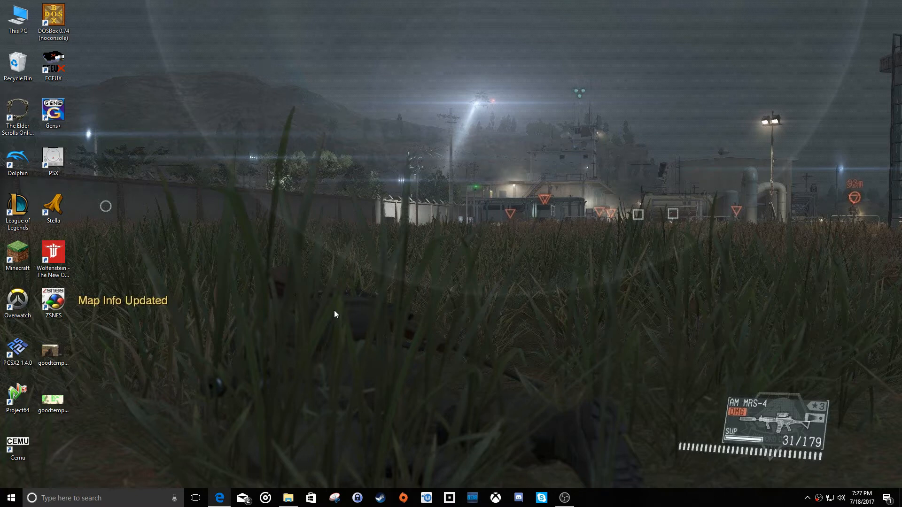
mouse_move(324, 290)
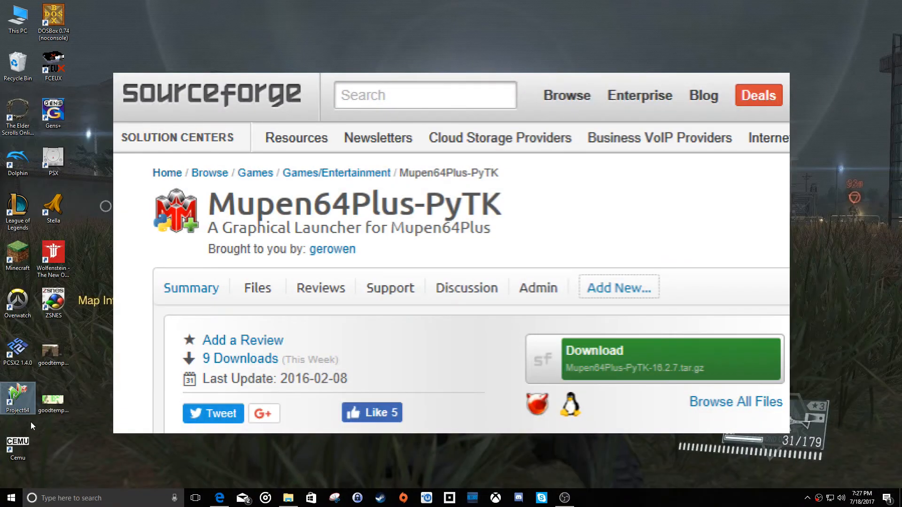
mouse_move(19, 397)
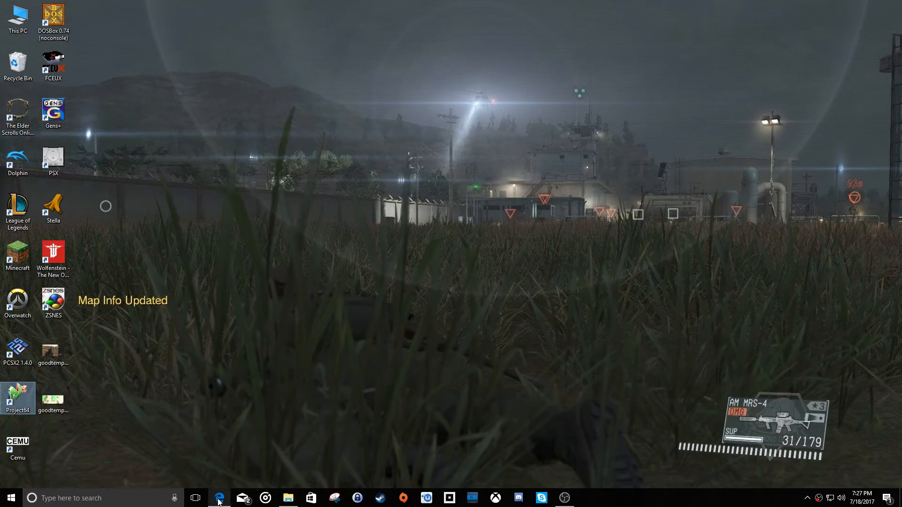
left_click(219, 498)
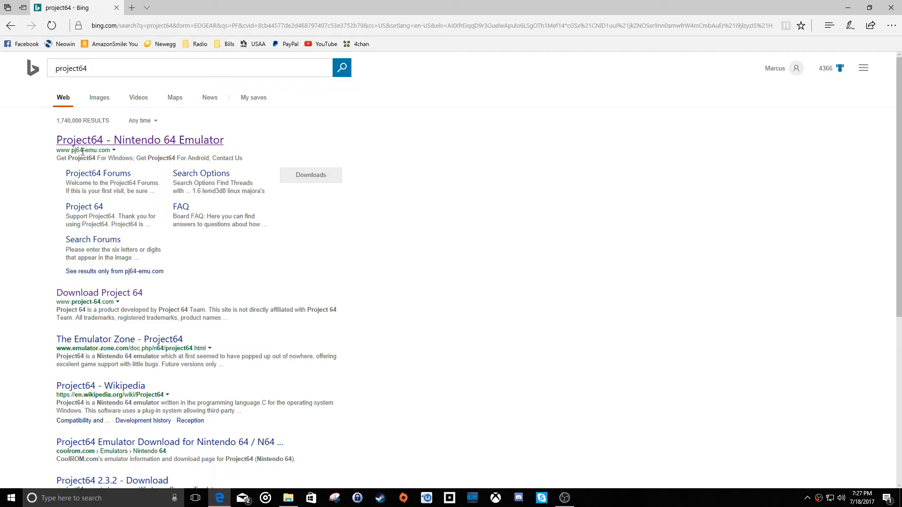
left_click(140, 140)
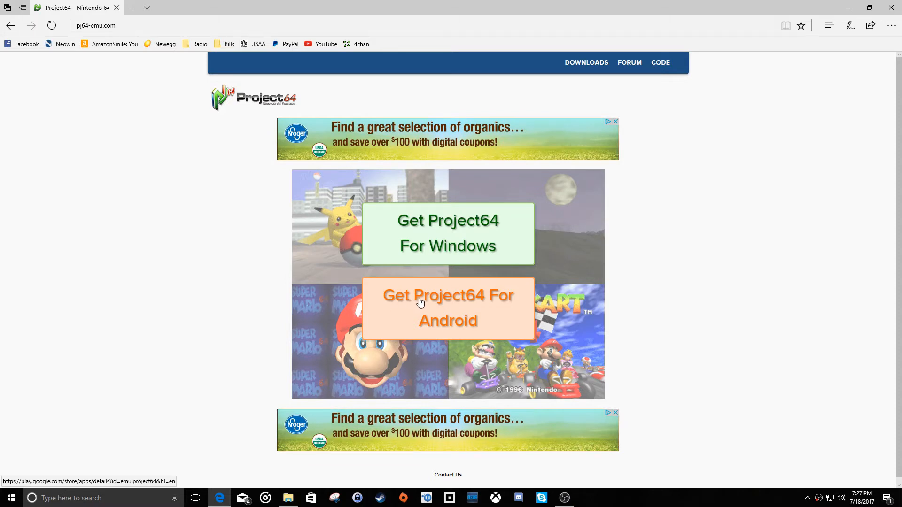
mouse_move(431, 231)
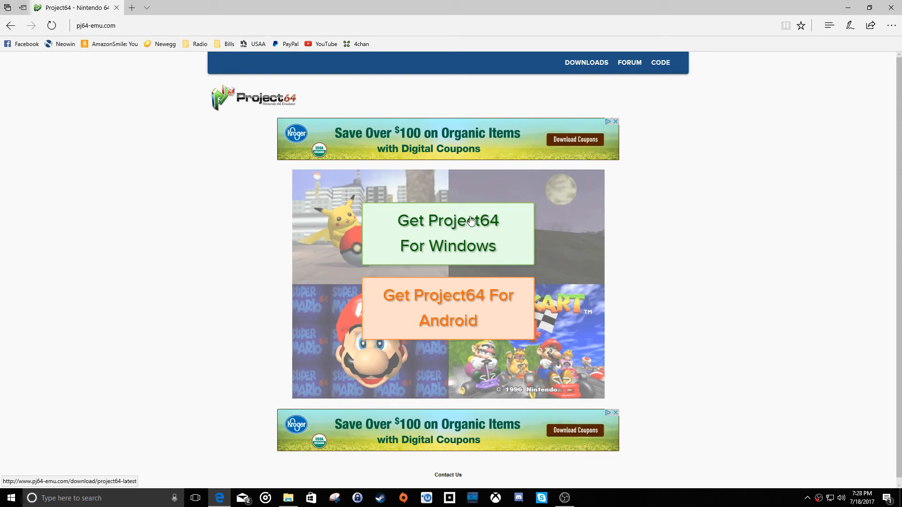
left_click(447, 232)
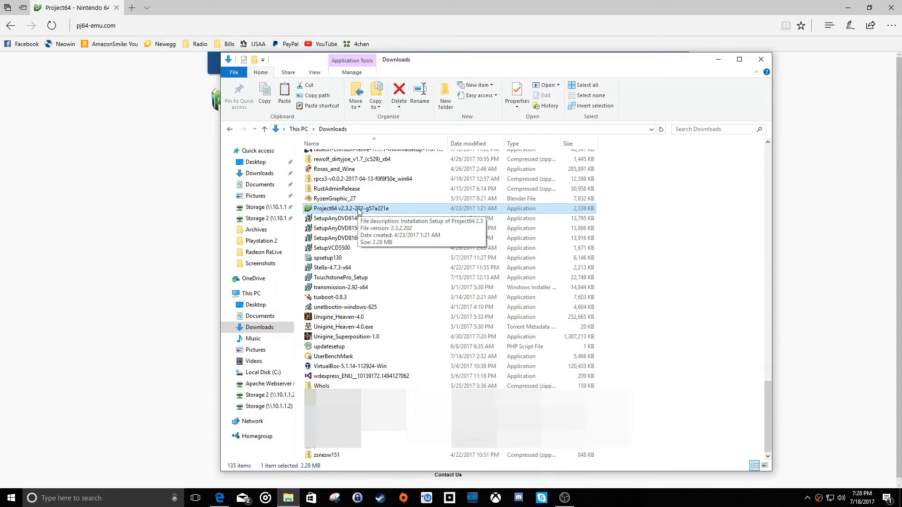
mouse_move(406, 210)
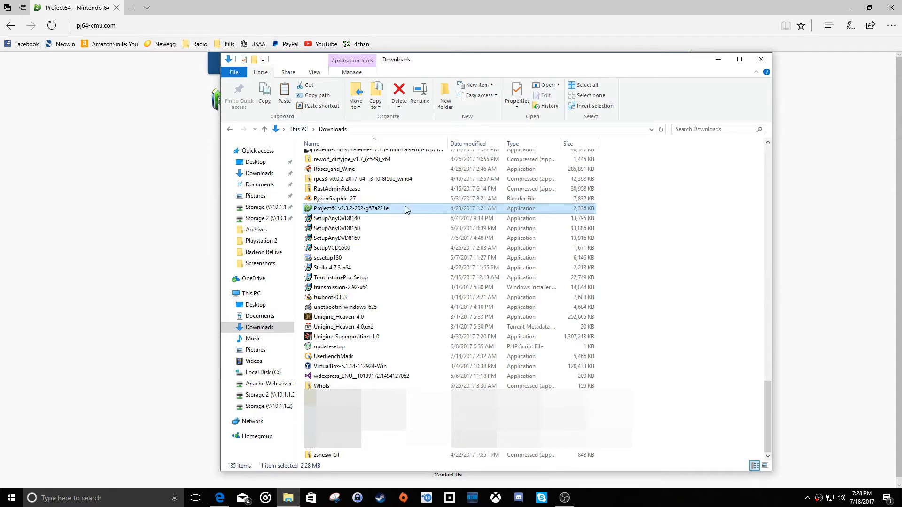
Install Project64 2.3.2 from Downloads, keeping the desktop icon and not launching it afterwards
double_click(352, 208)
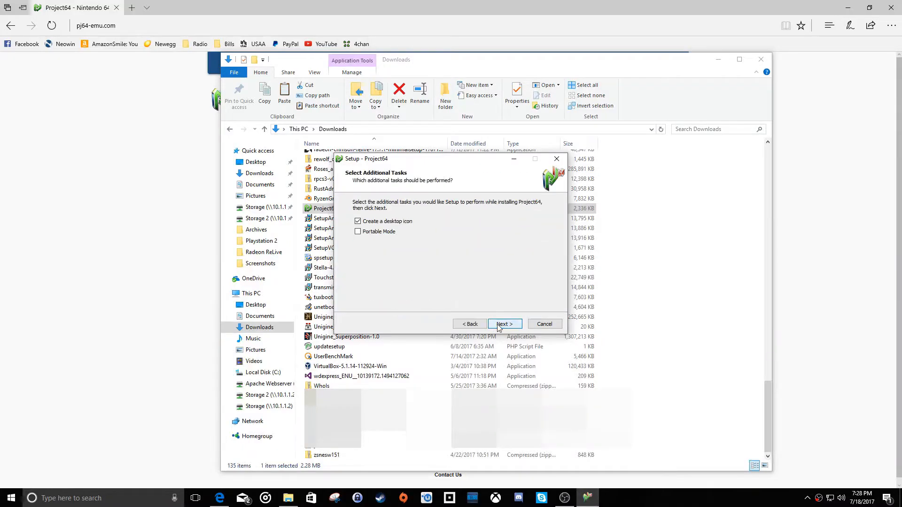
left_click(504, 324)
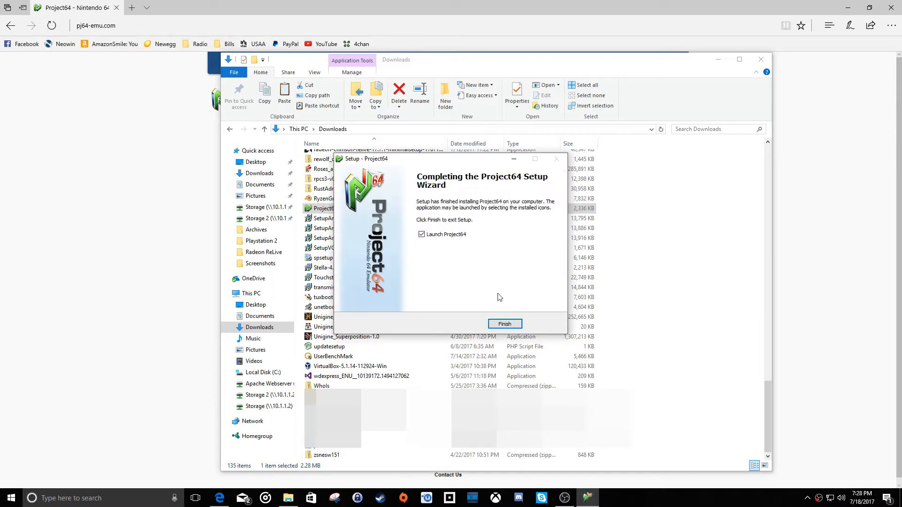
left_click(421, 234)
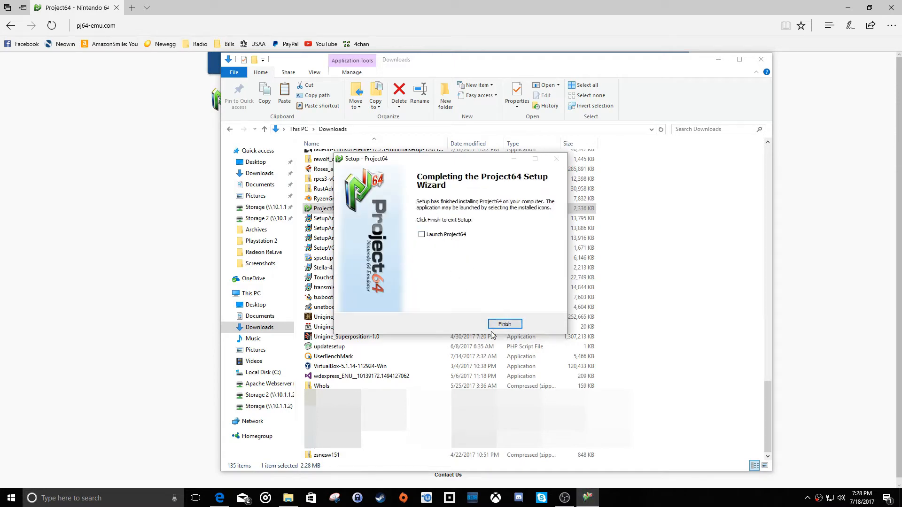
left_click(505, 323)
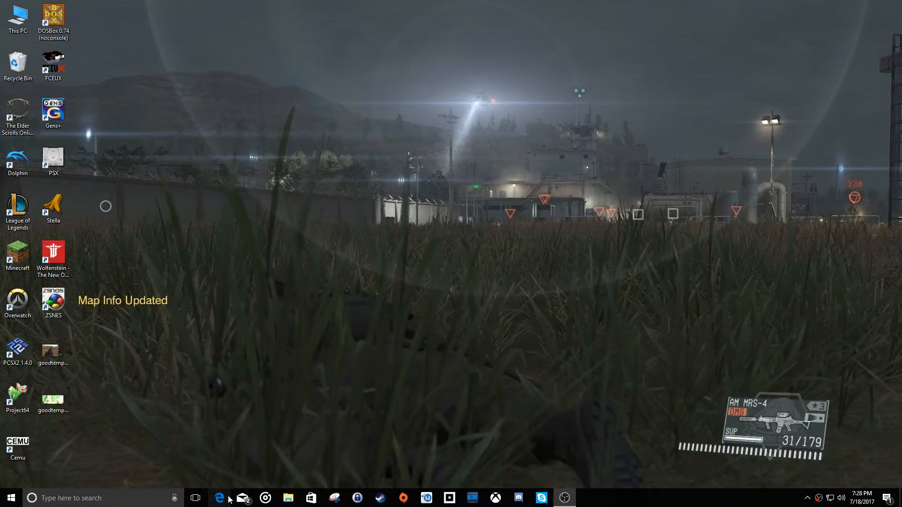
Search AmazonSmile for 'retrolink n64' and browse the Retro-Link USB controller results
left_click(219, 498)
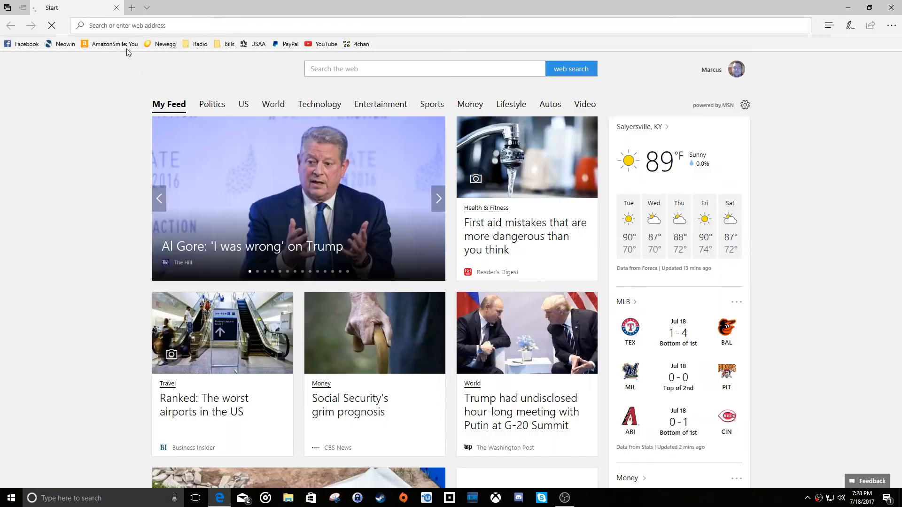
left_click(110, 44)
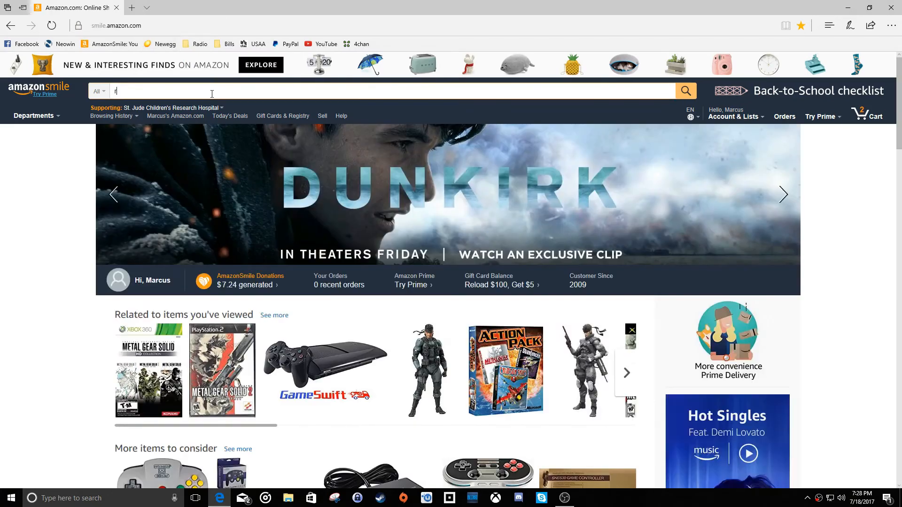
type("etrolink n6")
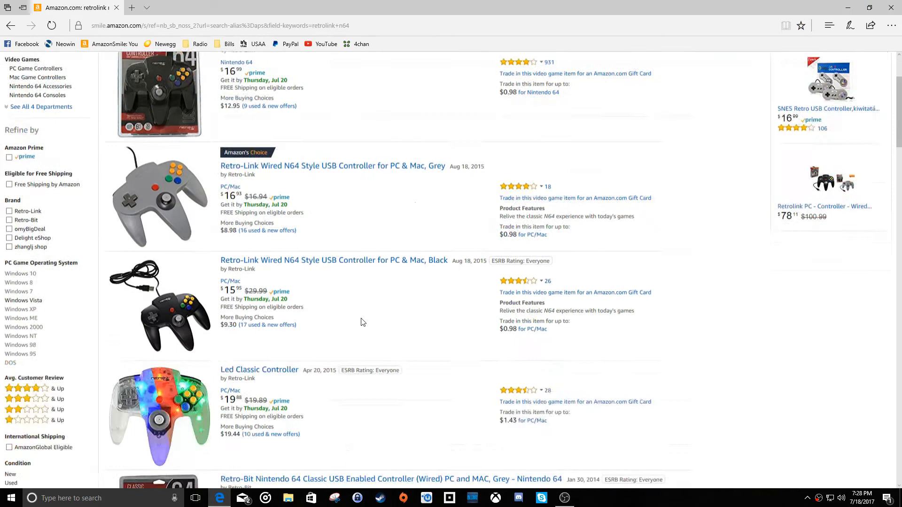
scroll("down", 3)
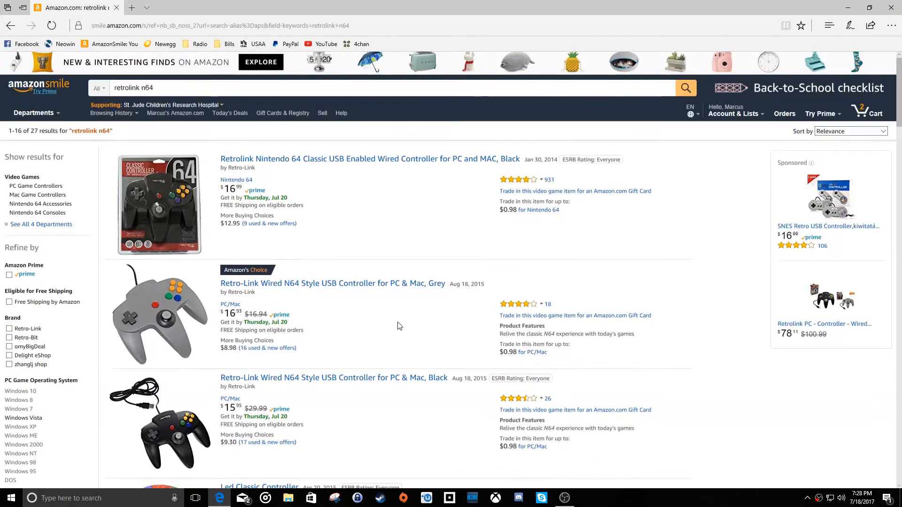
mouse_move(290, 273)
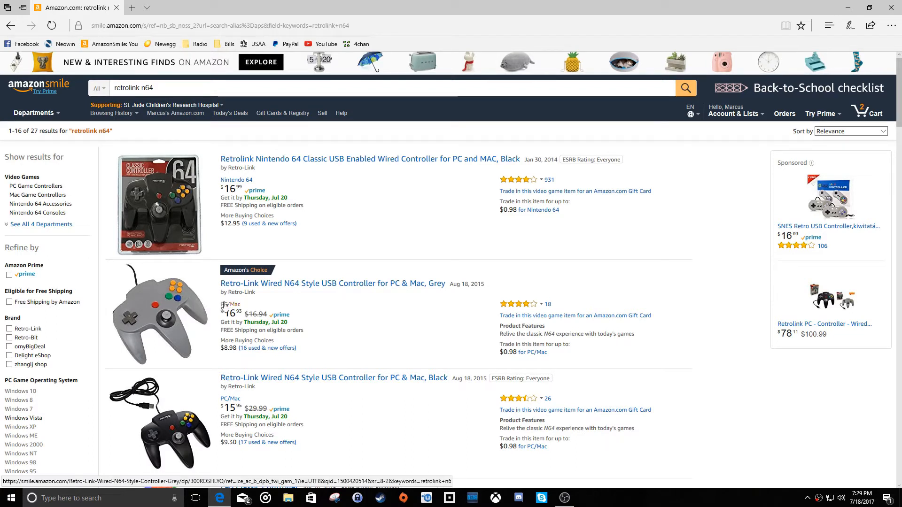
mouse_move(183, 300)
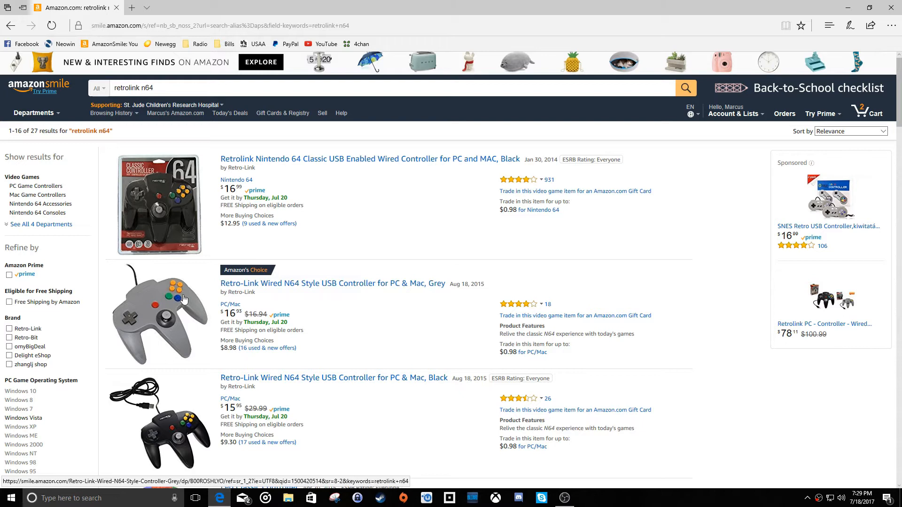
mouse_move(176, 293)
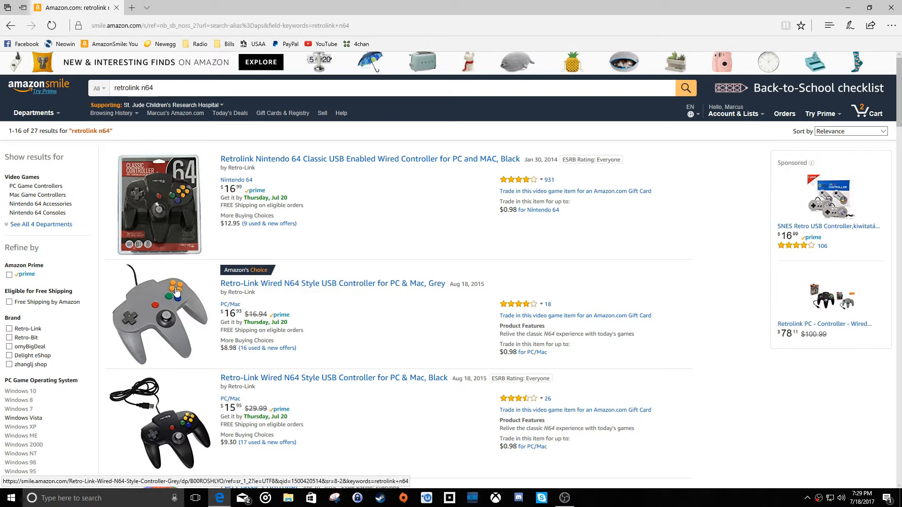
mouse_move(177, 293)
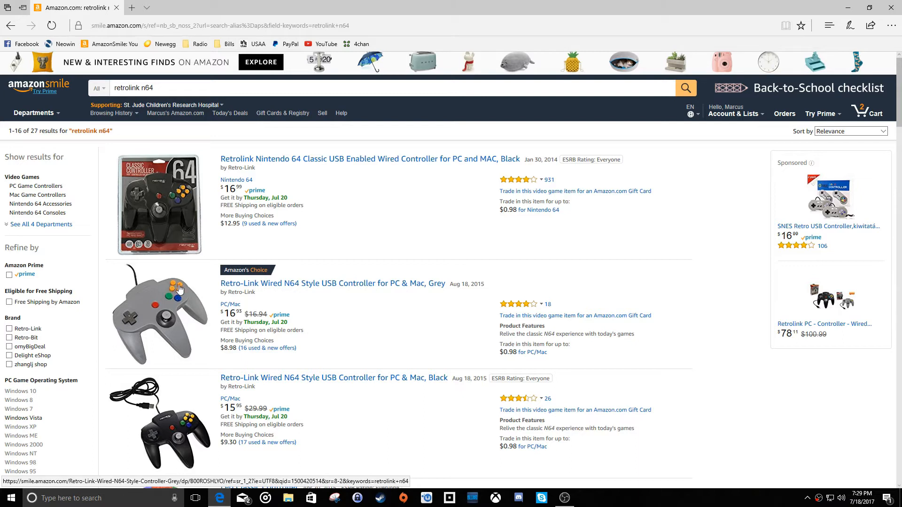
mouse_move(175, 289)
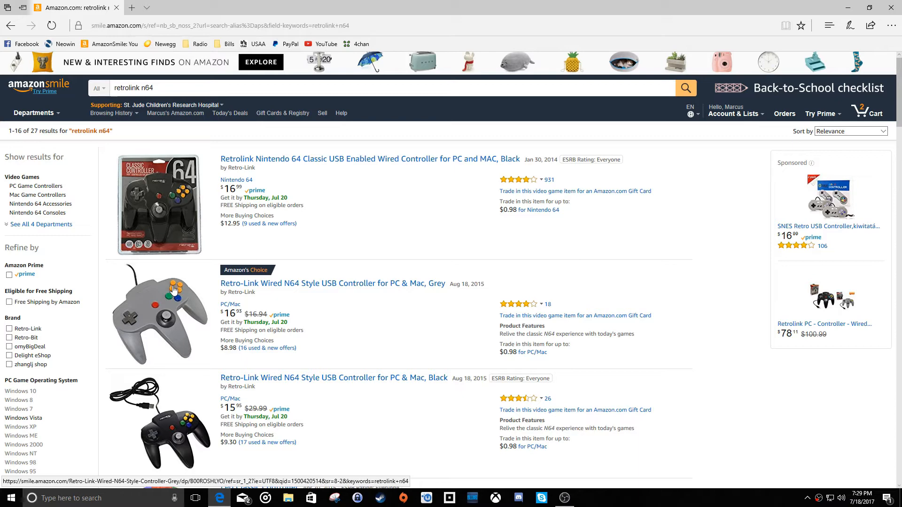
scroll("down", 3)
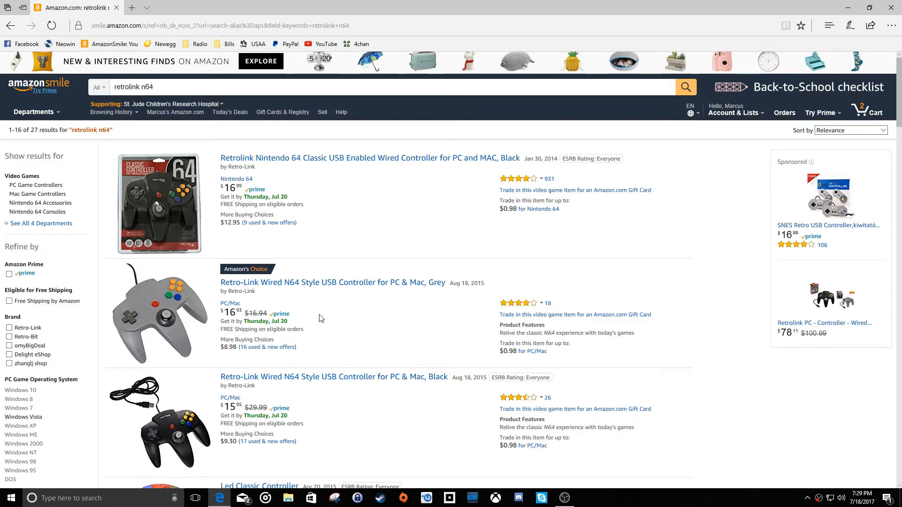
mouse_move(313, 297)
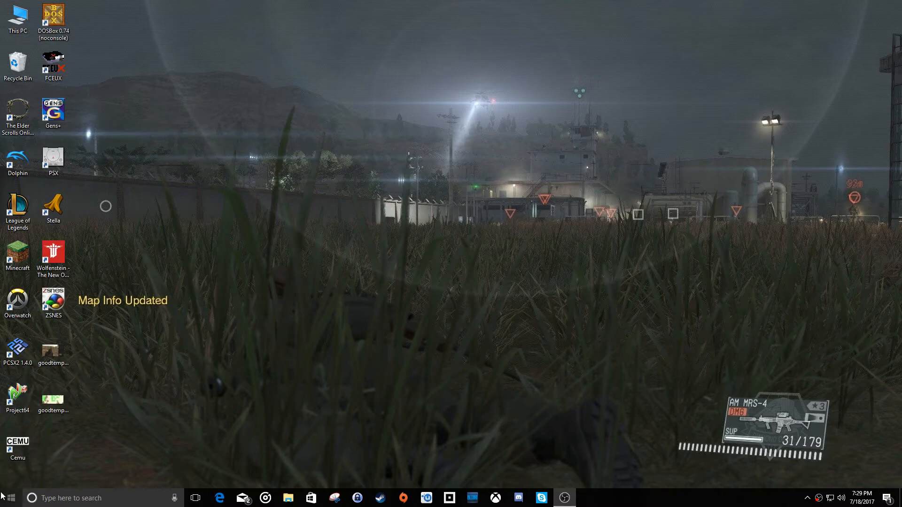
Search 'controller', view the Generic USB Joystick test page, then close Game Controllers
left_click(6, 498)
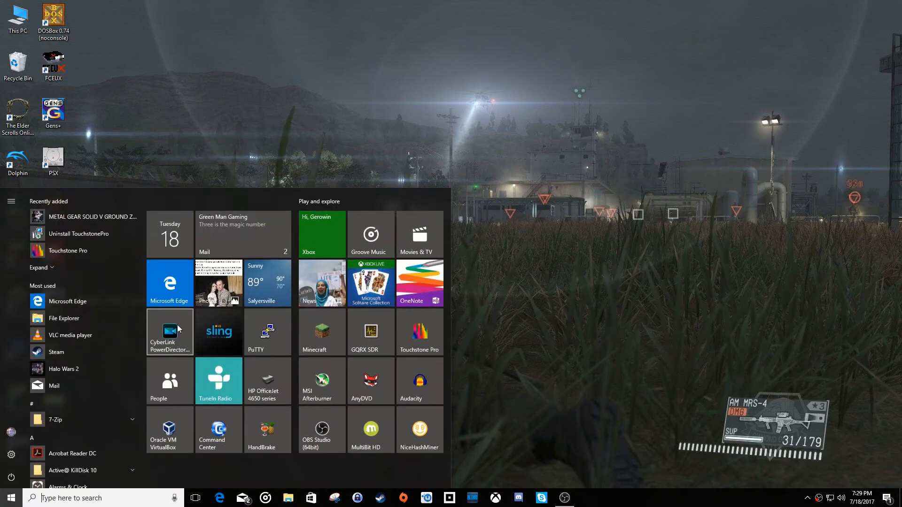
type("controller")
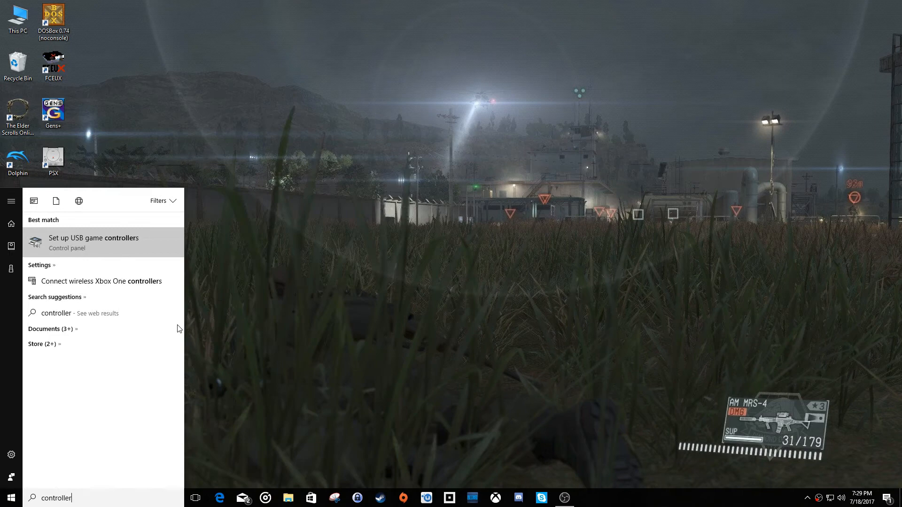
mouse_move(115, 243)
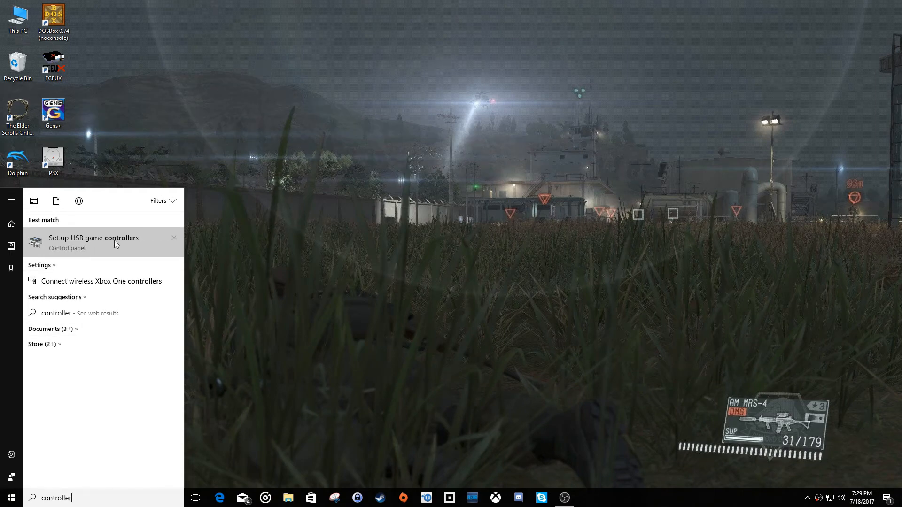
left_click(94, 242)
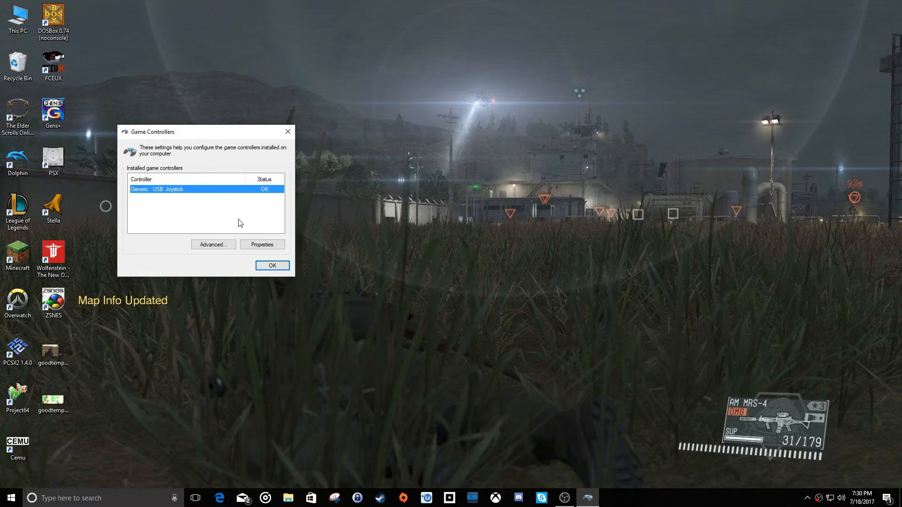
left_click(262, 244)
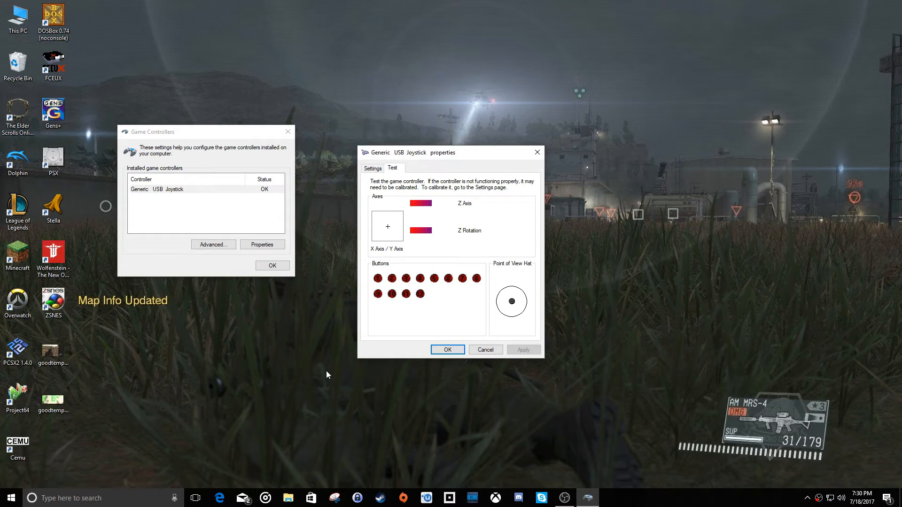
left_click(447, 349)
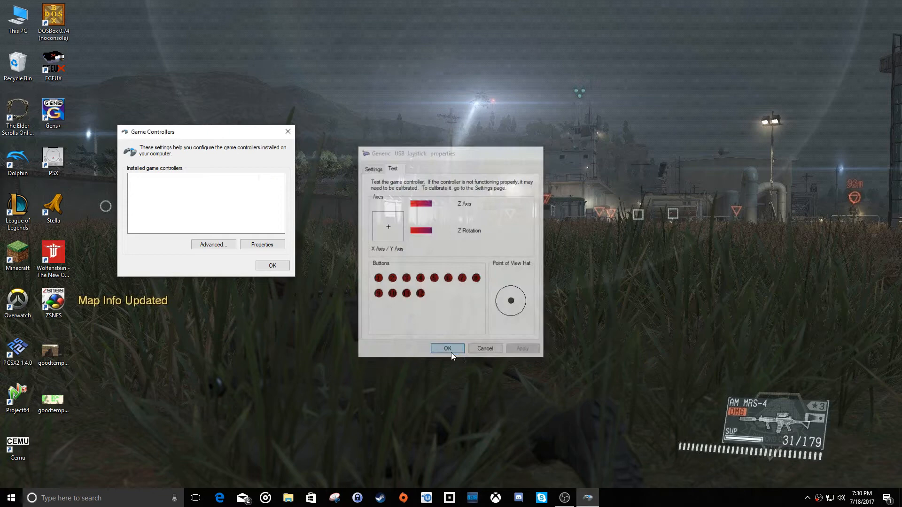
left_click(447, 348)
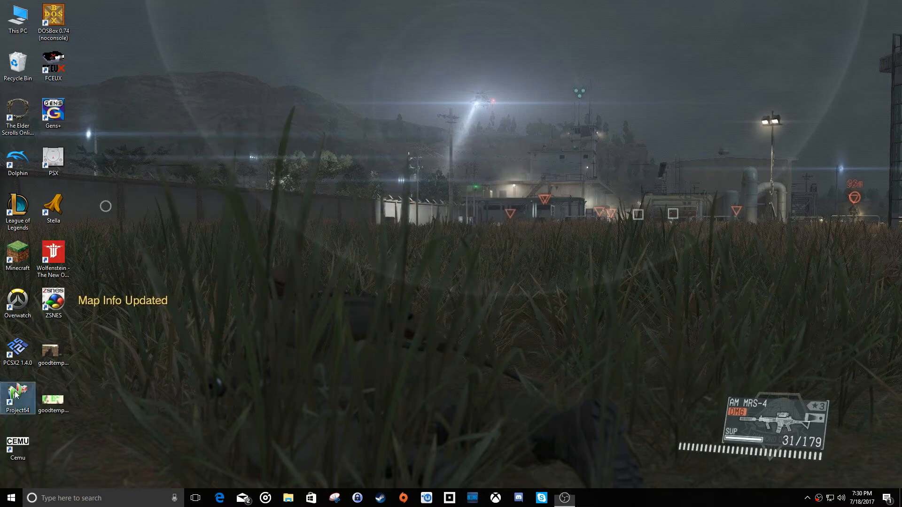
Launch Project64, set the ROM directory to Downloads > Emulator ROMs > N64, and open the controller plugin
double_click(18, 397)
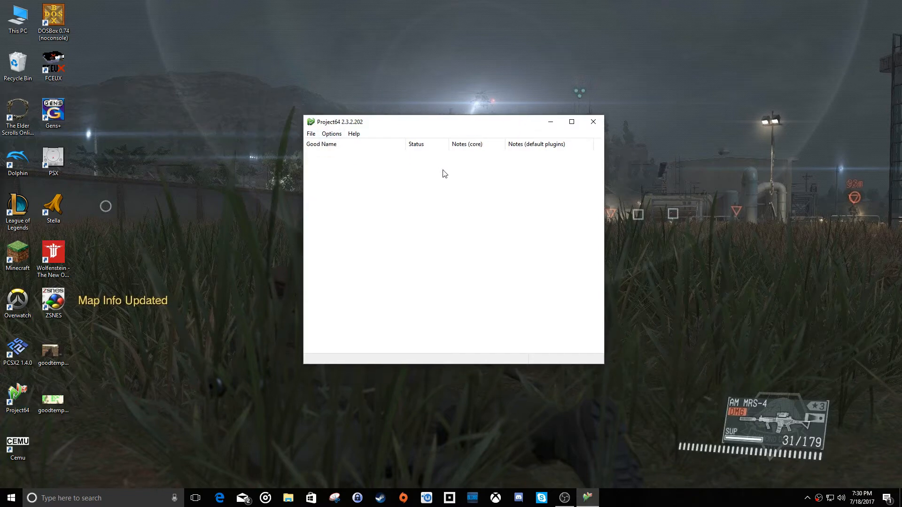
right_click(444, 173)
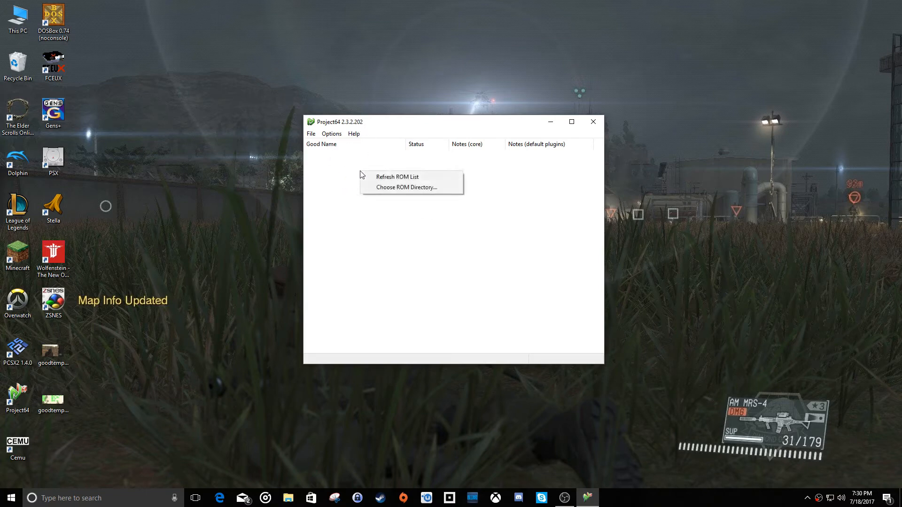
mouse_move(407, 187)
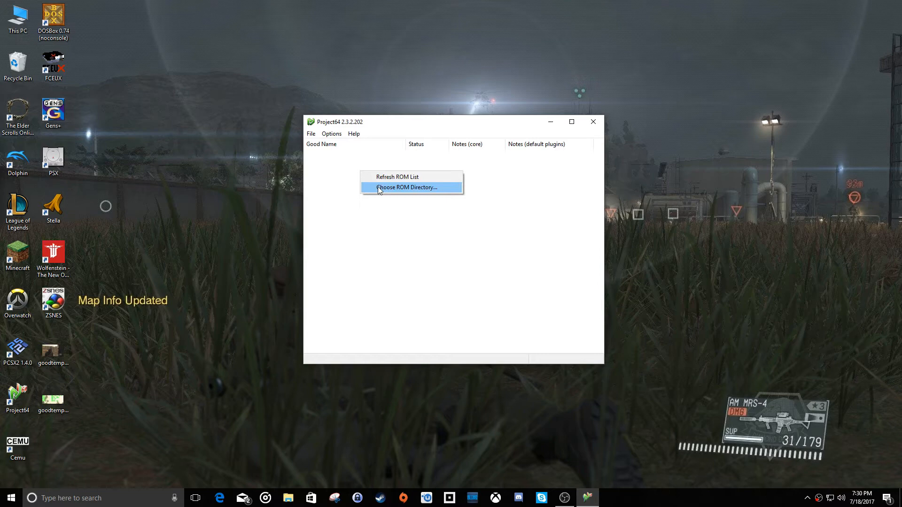
left_click(407, 187)
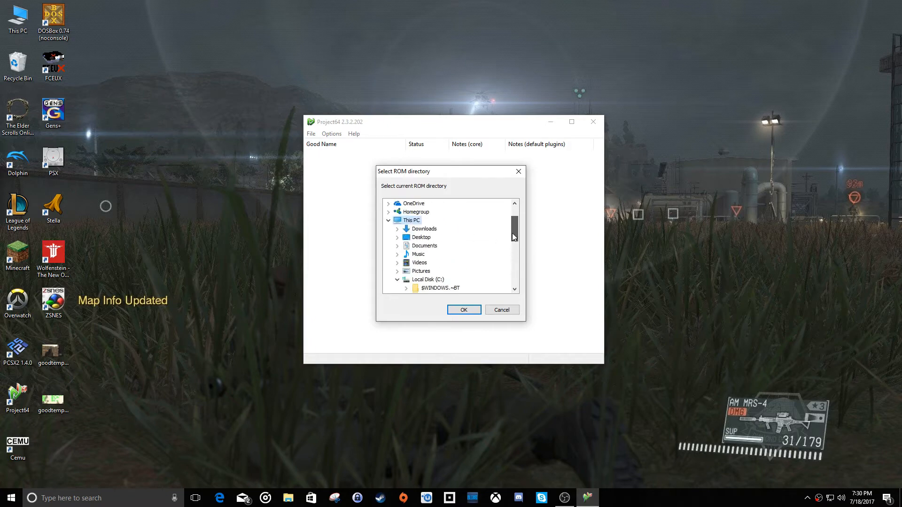
left_click(397, 229)
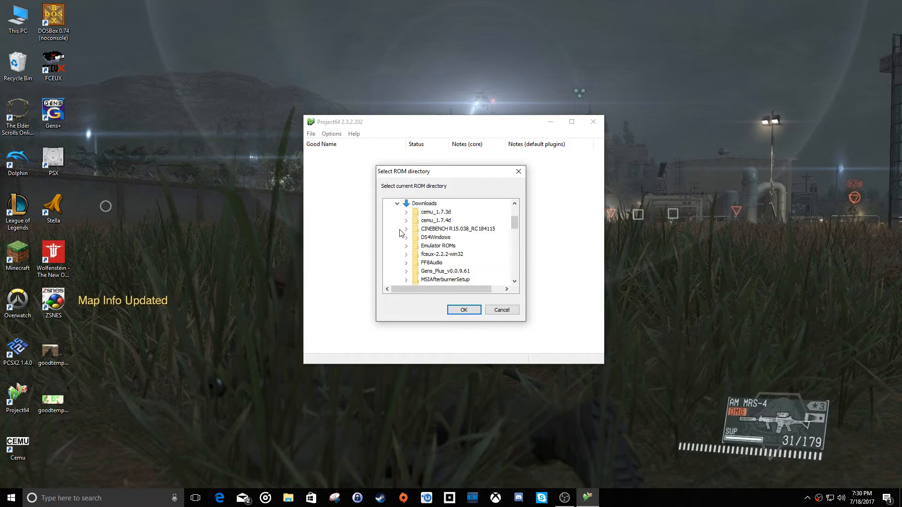
left_click(406, 246)
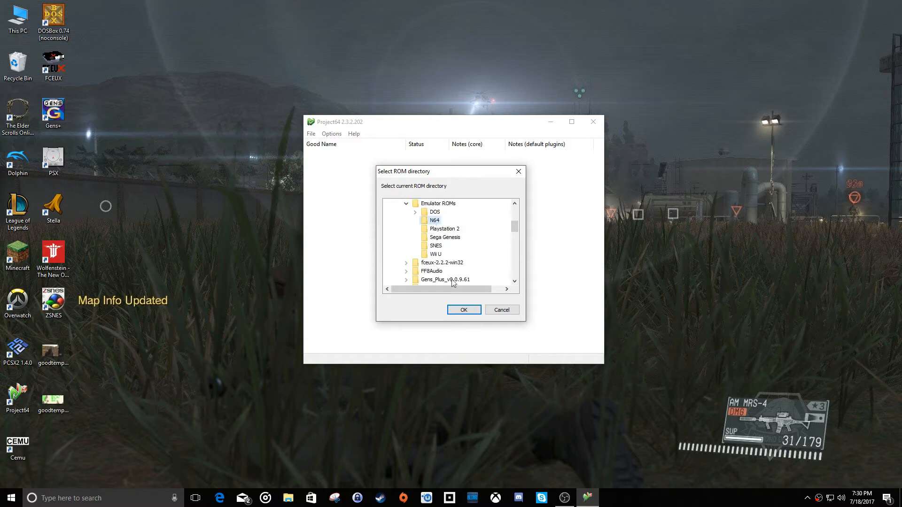
left_click(464, 310)
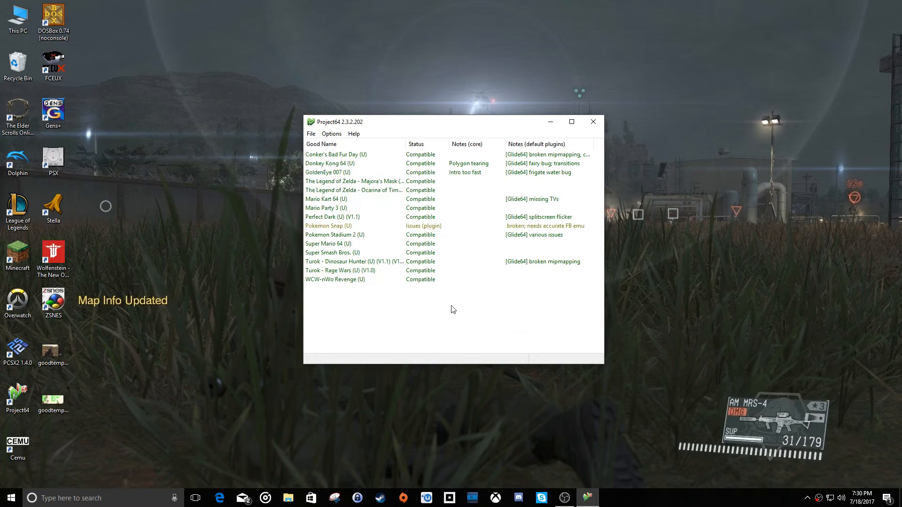
mouse_move(423, 166)
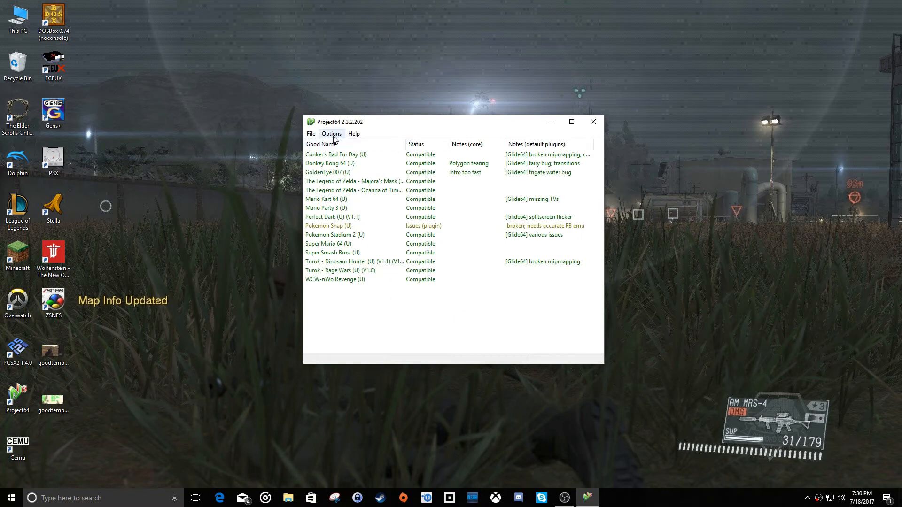
left_click(331, 133)
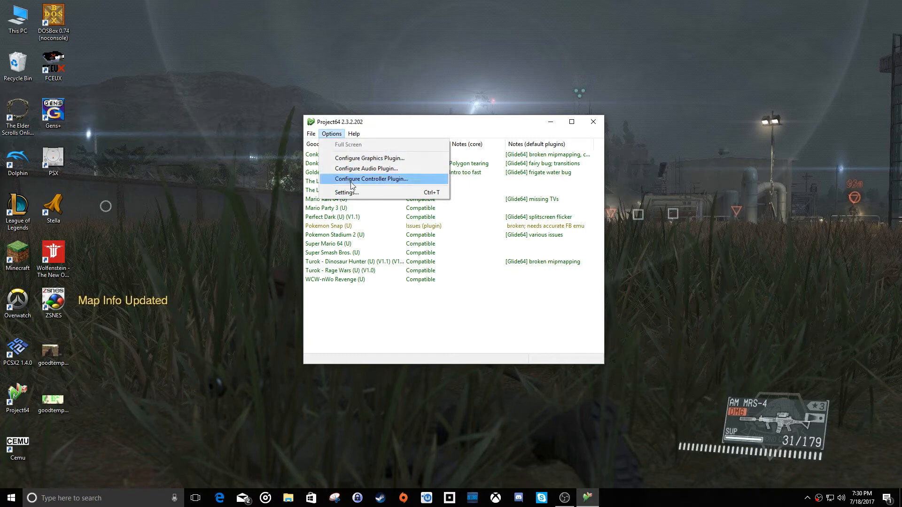
mouse_move(376, 182)
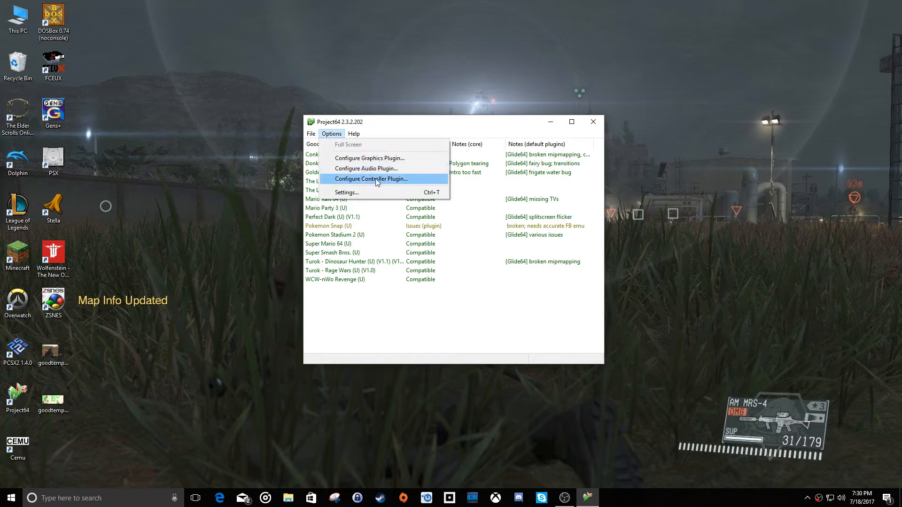
left_click(371, 179)
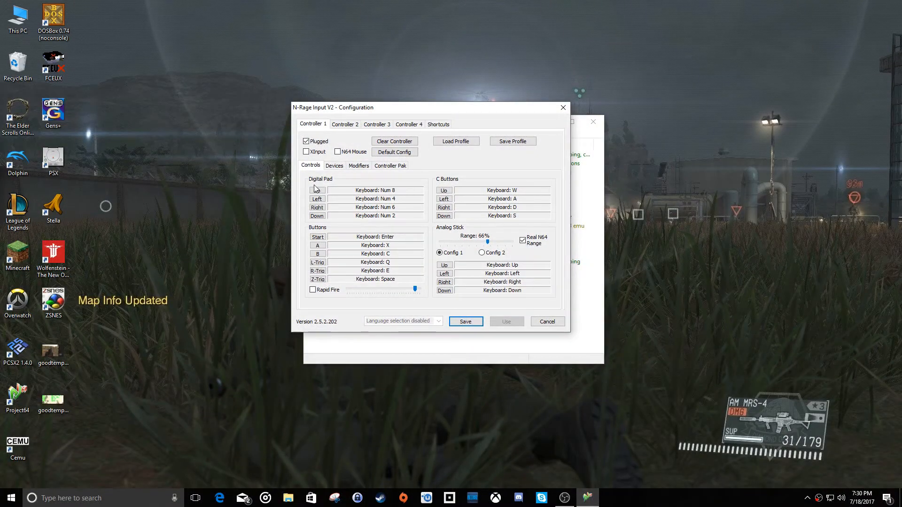
Map digital pad Up, Left, Right, plus Start, A, B, L and Z to gamepad buttons
left_click(316, 190)
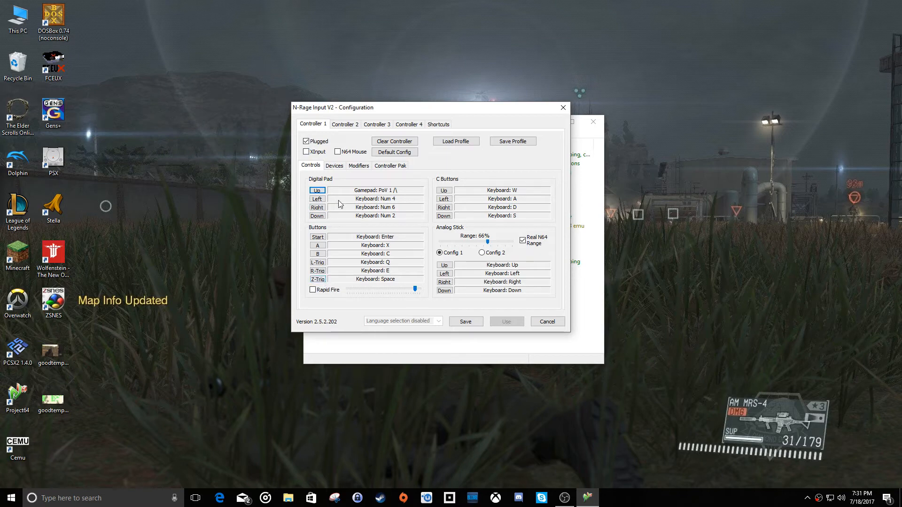
left_click(317, 279)
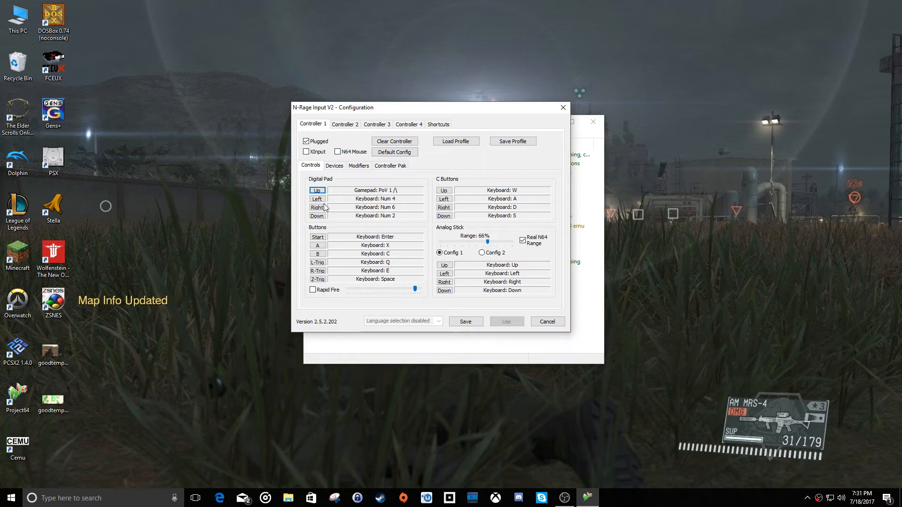
left_click(317, 199)
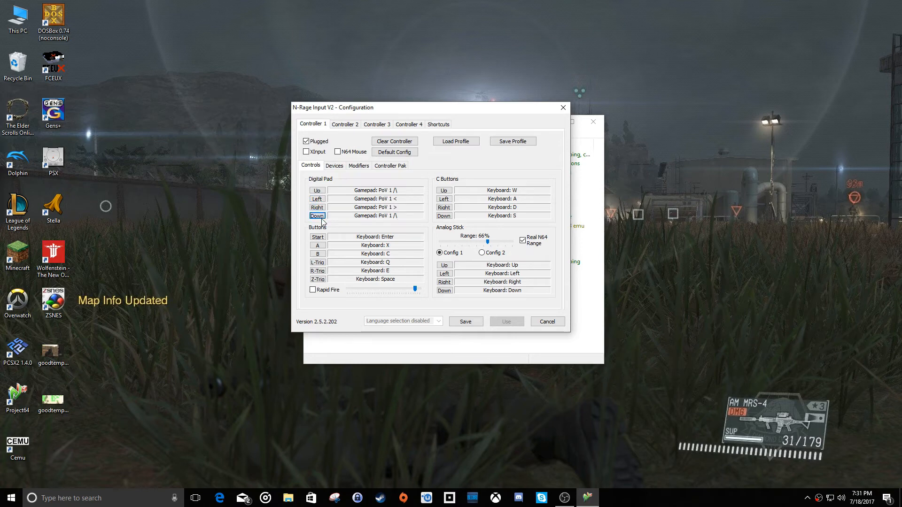
left_click(318, 236)
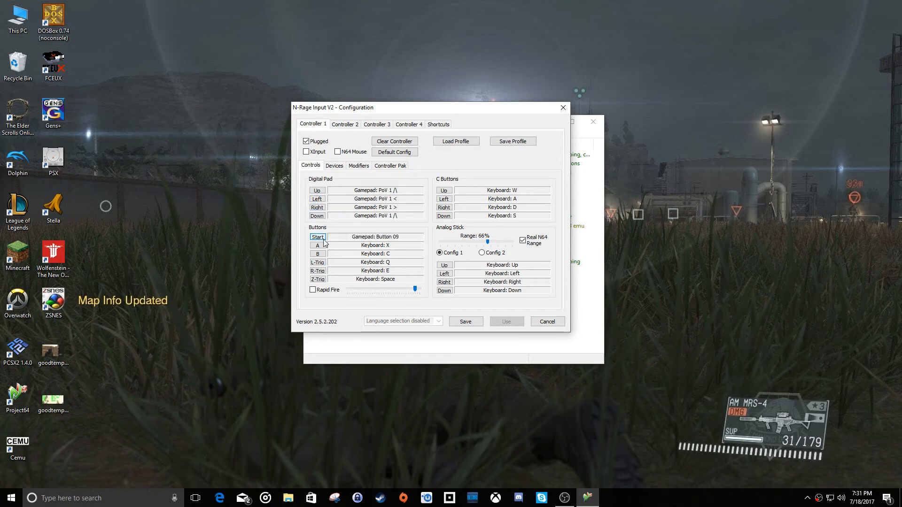
left_click(317, 245)
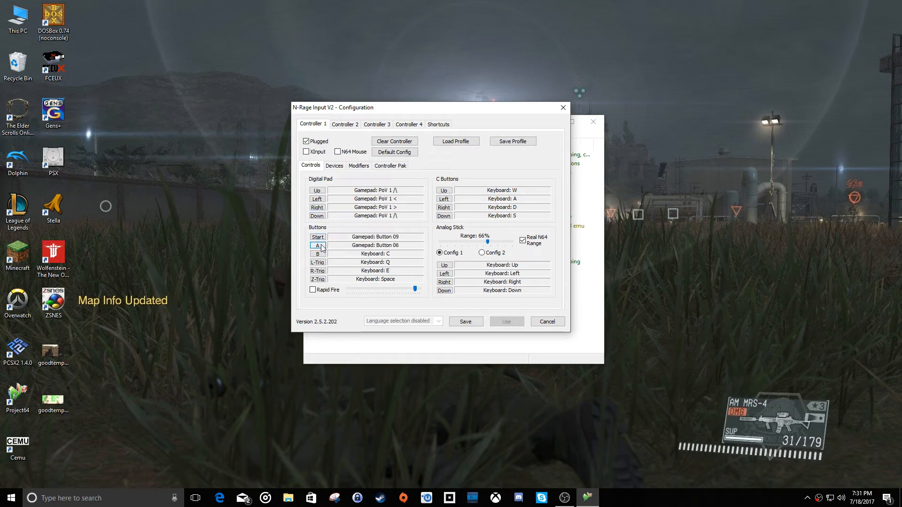
left_click(317, 253)
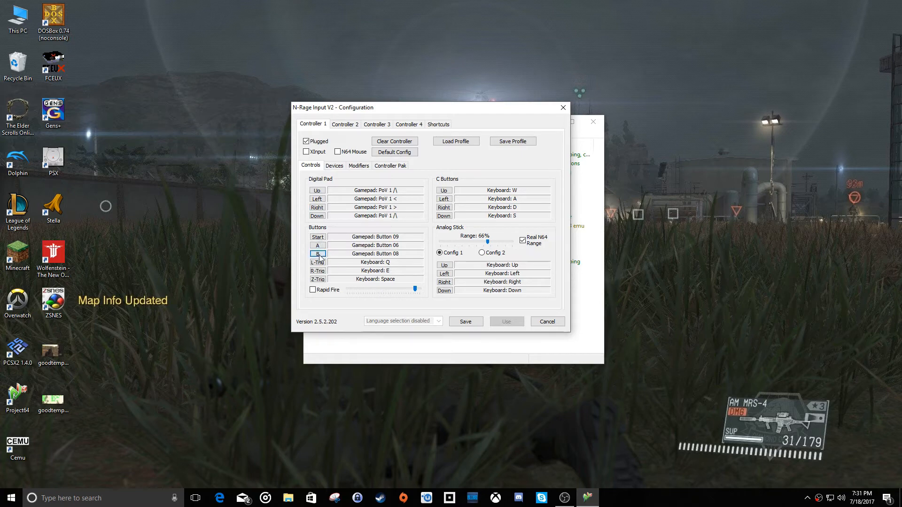
left_click(318, 262)
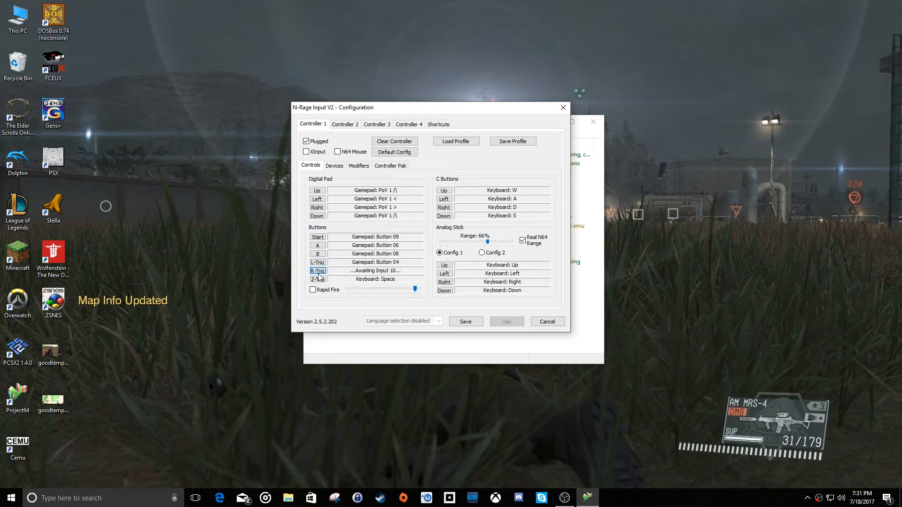
left_click(317, 279)
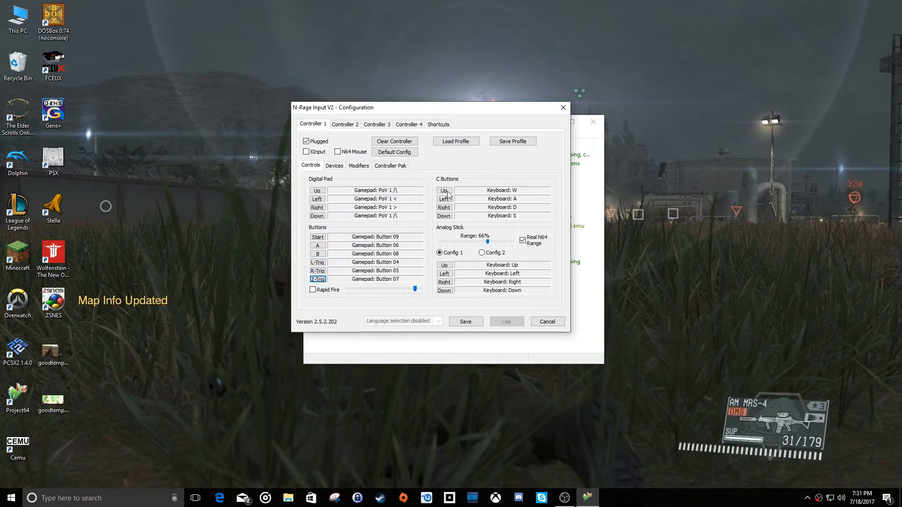
Map C Up, C Left, C Down and analog stick Up to the gamepad
left_click(444, 191)
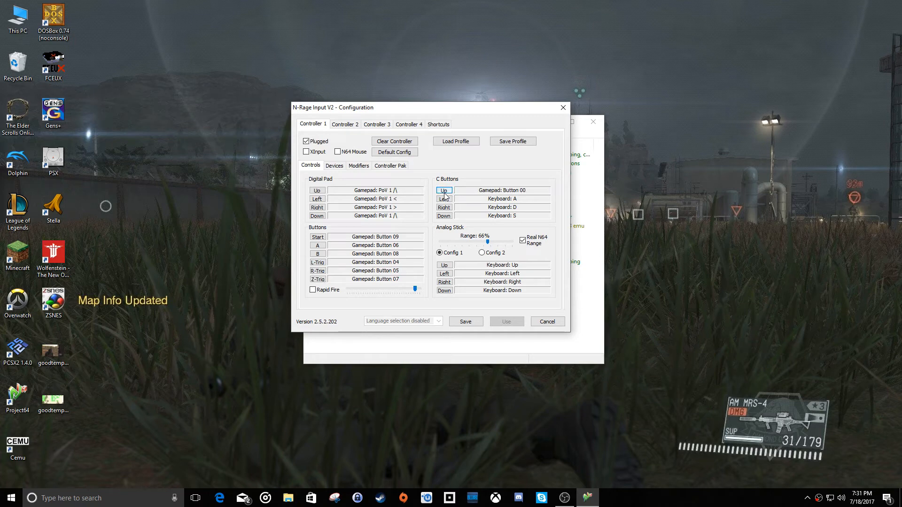
left_click(443, 198)
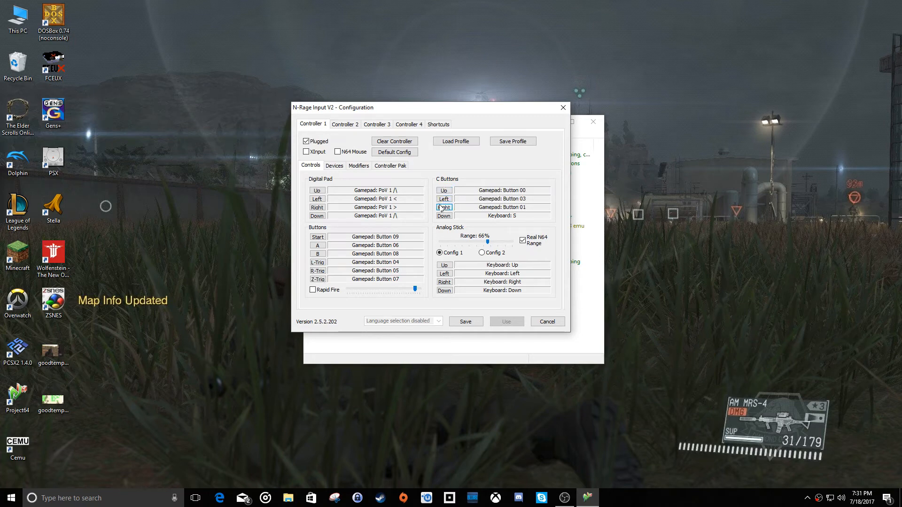
left_click(444, 216)
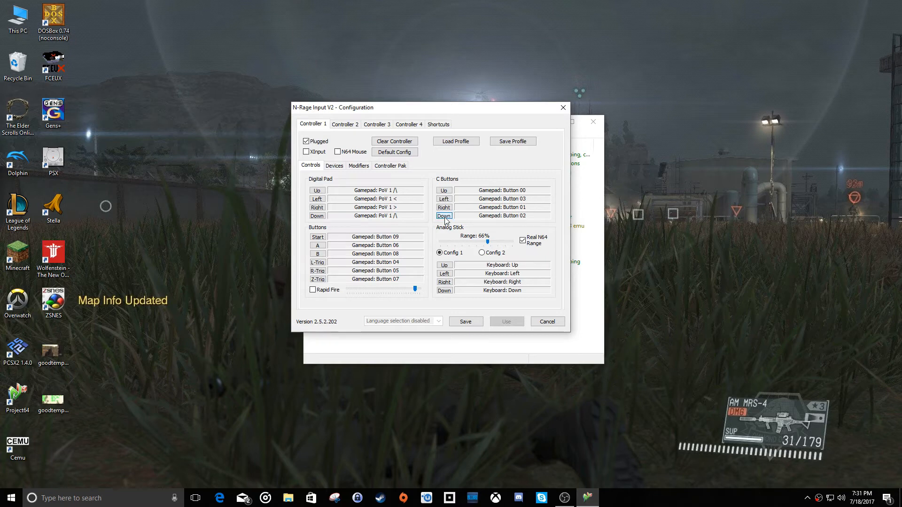
left_click(444, 265)
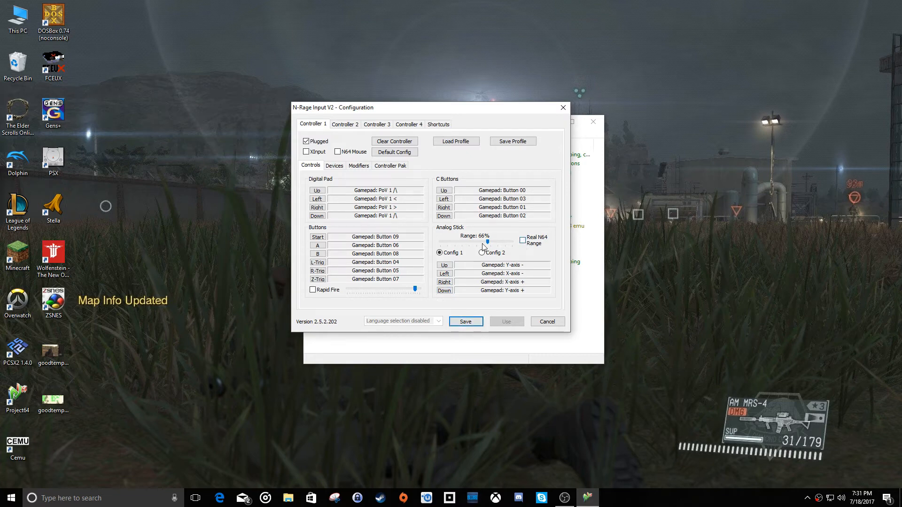
Adjust the analog stick range slider and save controller 1's N-Rage Input mapping
left_click_drag(488, 241, 482, 241)
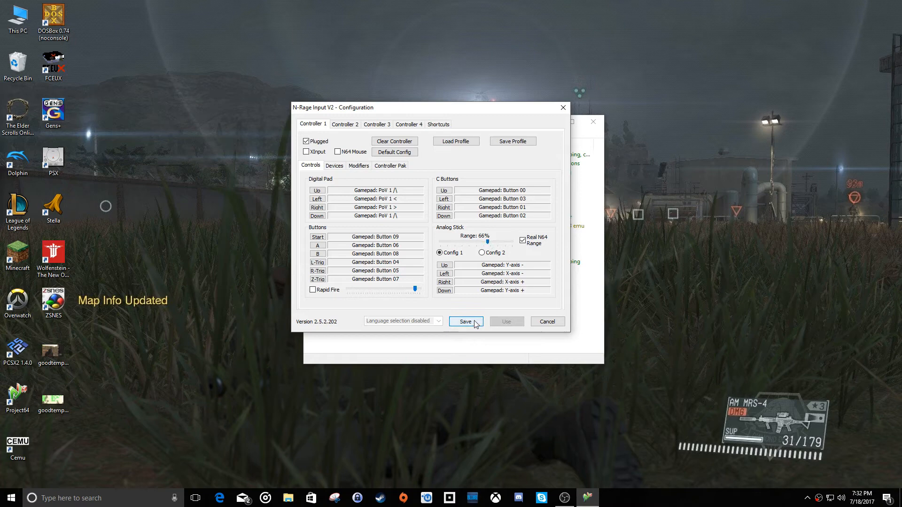
left_click(465, 322)
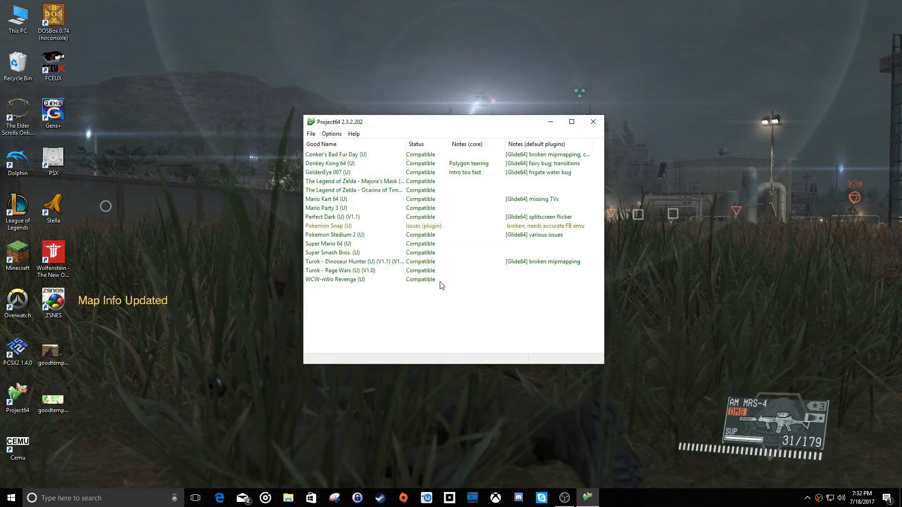
mouse_move(435, 282)
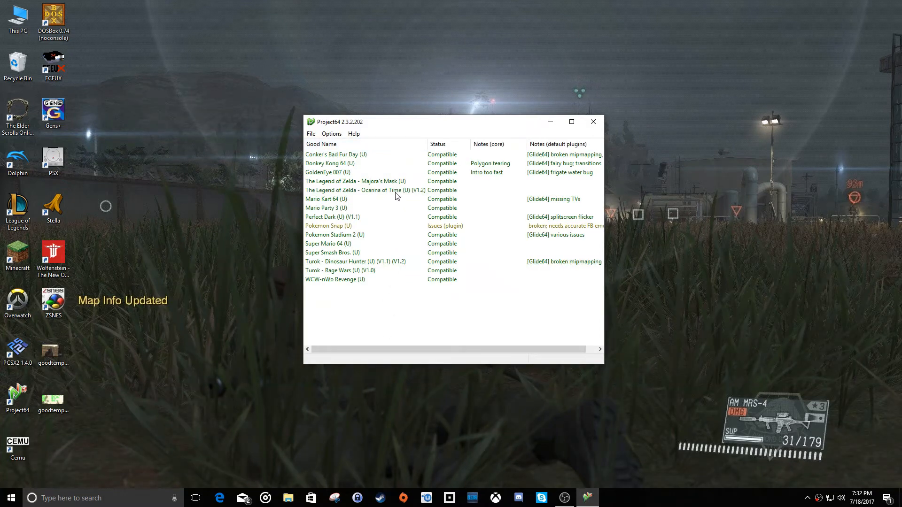
Launch The Legend of Zelda - Ocarina of Time (U) (V1.2) from the ROM list
double_click(352, 190)
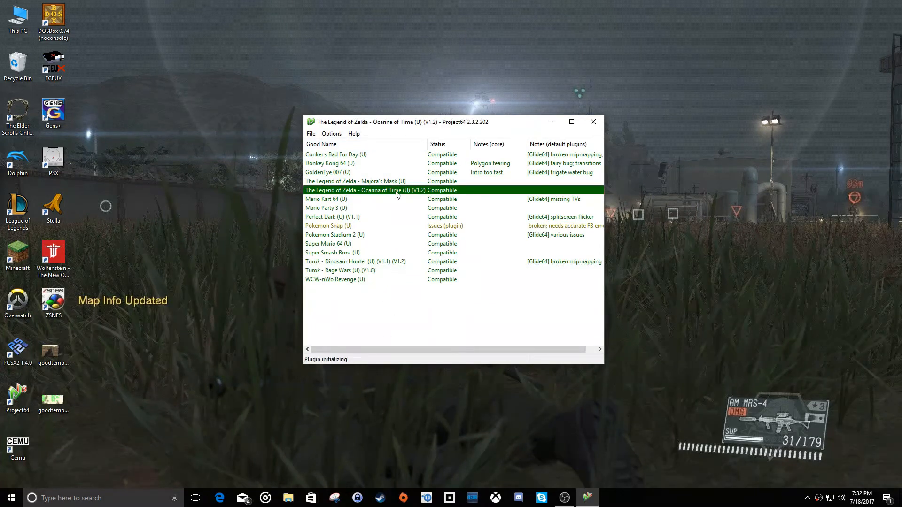
double_click(367, 190)
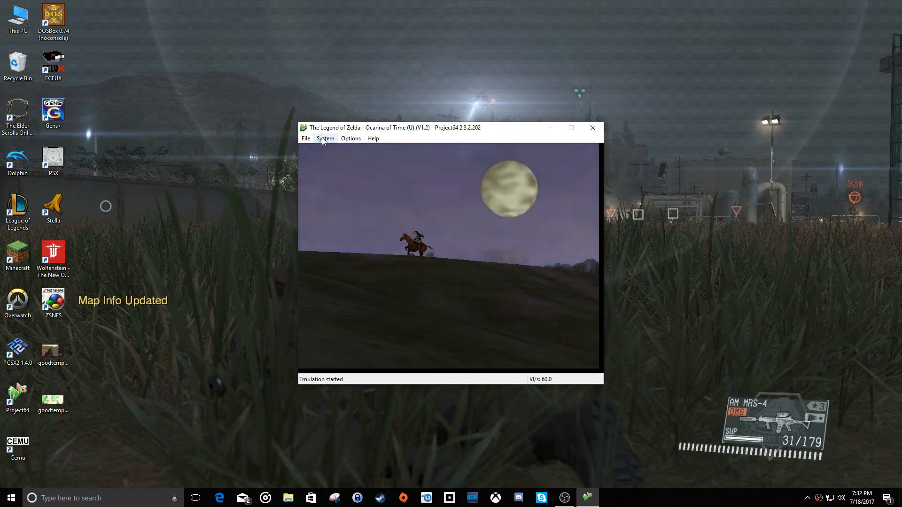
Exit Project64 to stop Ocarina of Time, then relaunch it from the desktop shortcut
left_click(305, 139)
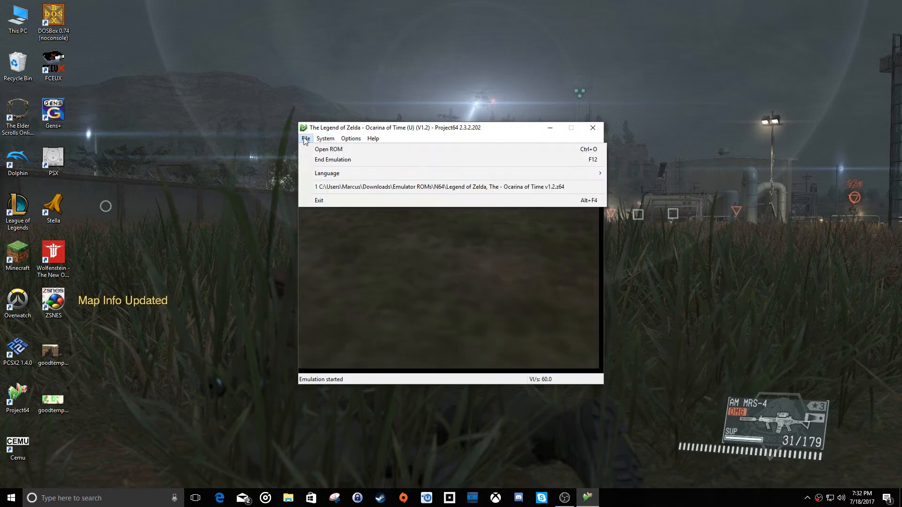
left_click(372, 138)
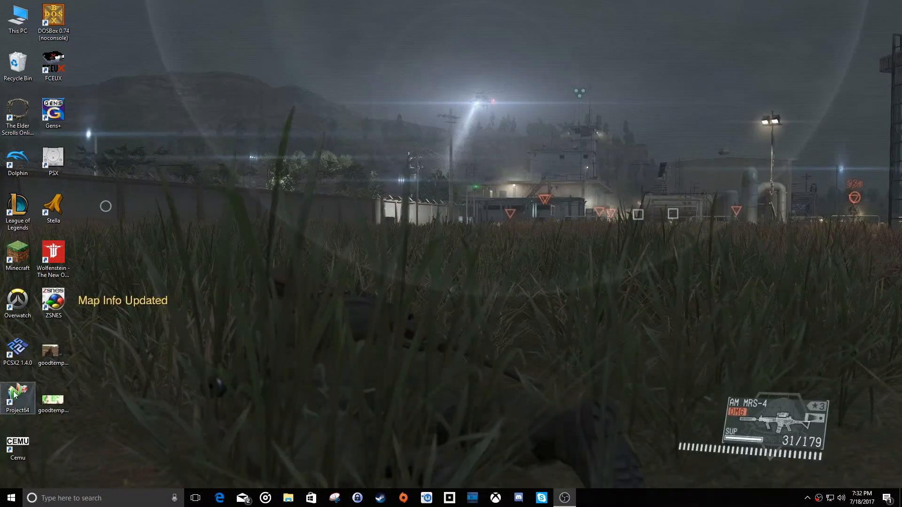
double_click(17, 395)
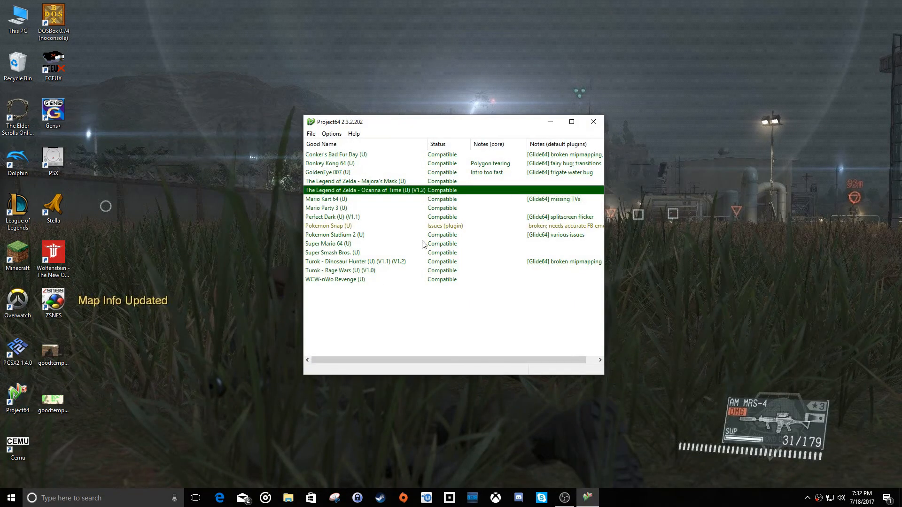
left_click(332, 133)
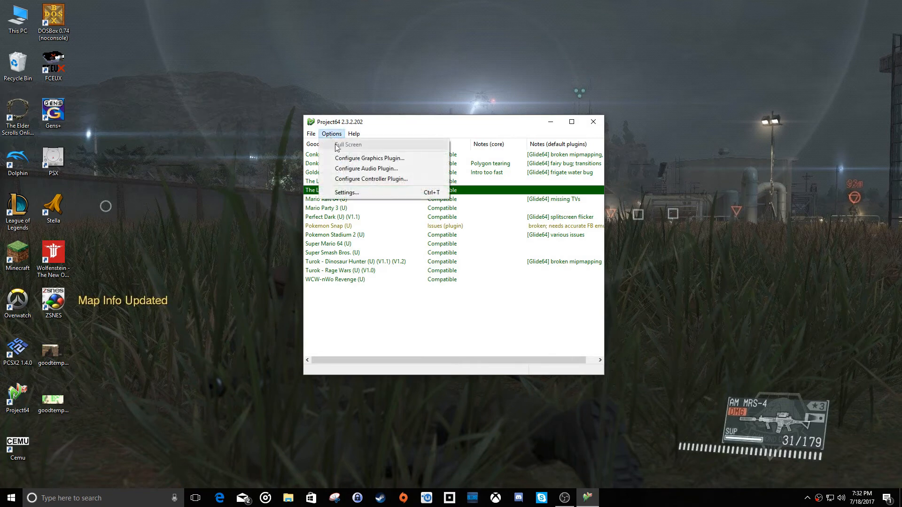
Open Configure Graphics Plugin and inspect the windowed resolutions, leaving 640x480 unchanged
left_click(370, 158)
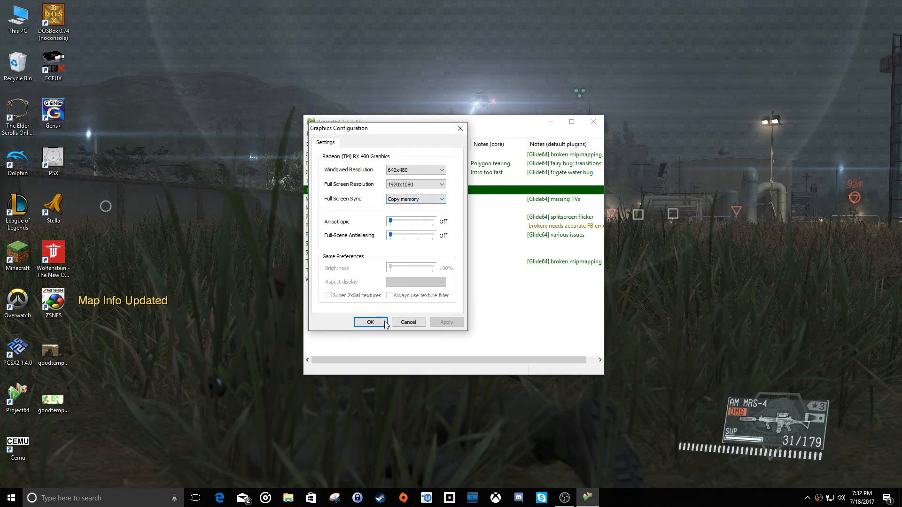
mouse_move(371, 206)
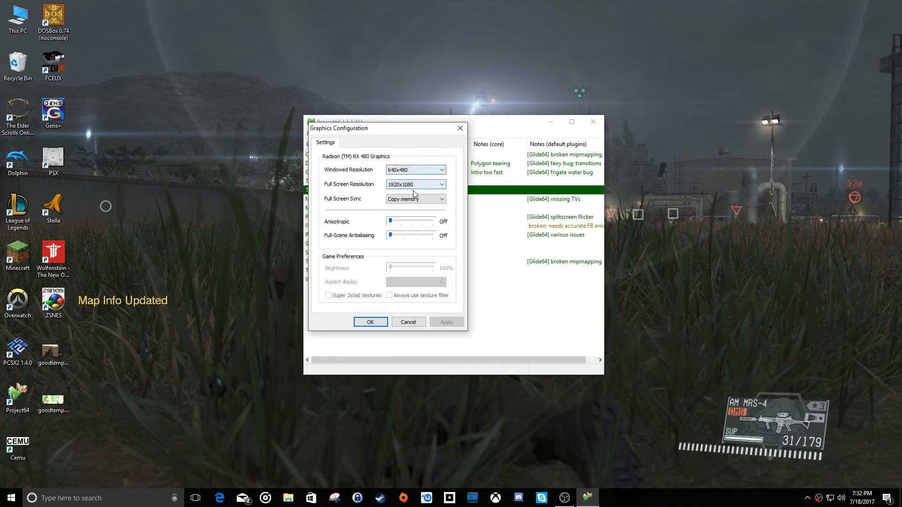
left_click(441, 169)
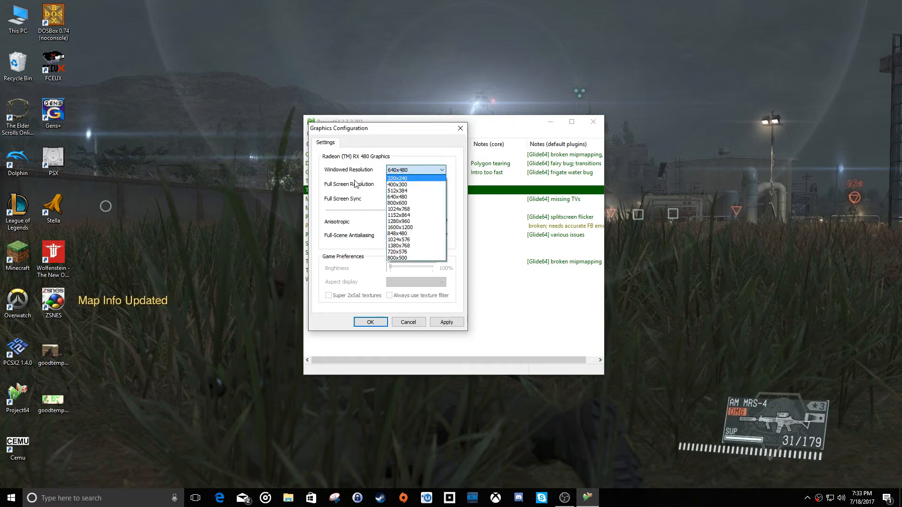
left_click(414, 169)
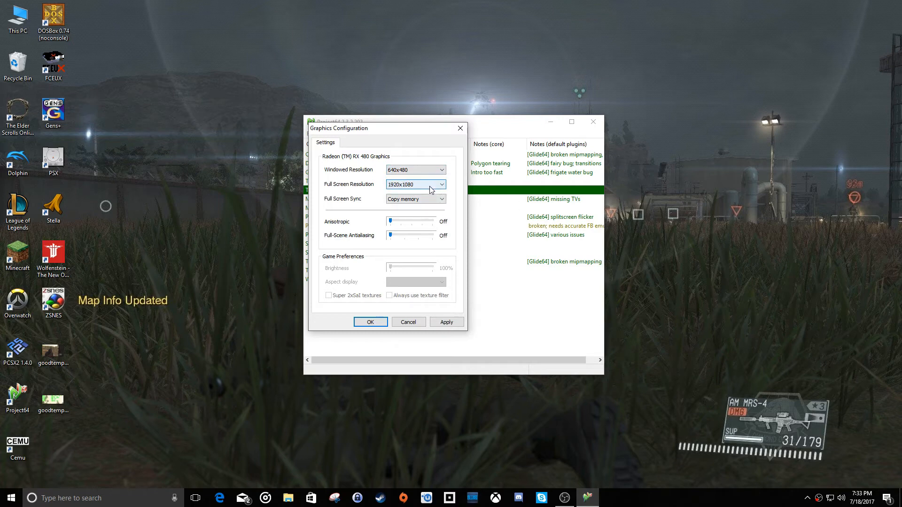
mouse_move(430, 190)
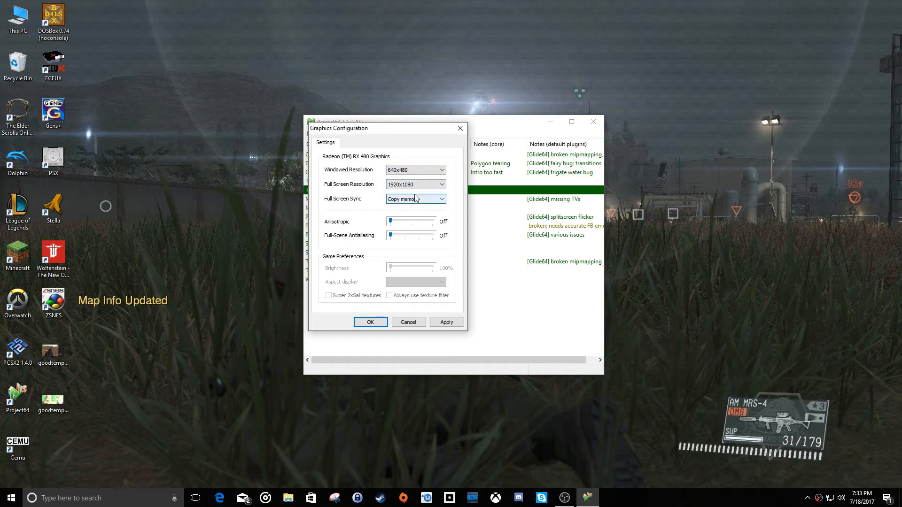
Set windowed resolution 1152x864, keep Copy memory sync, set anisotropic and antialiasing to 2X, and save
left_click(441, 169)
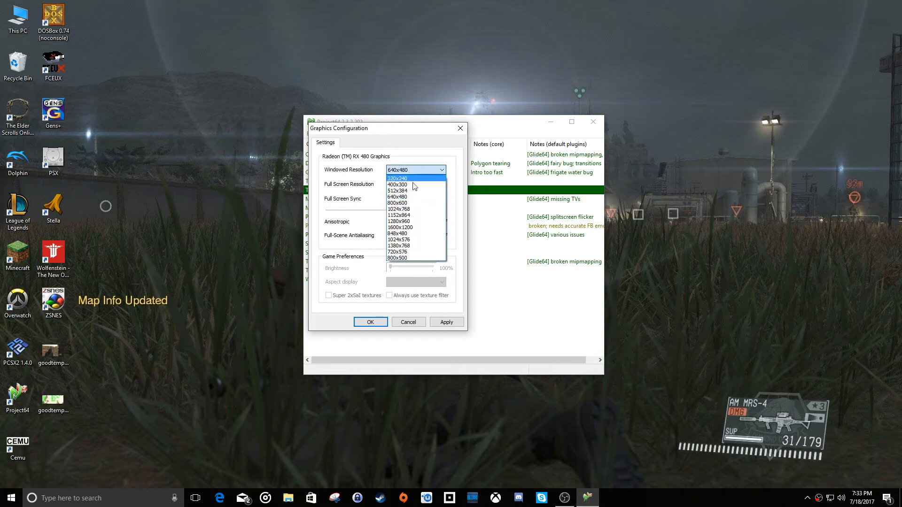
mouse_move(413, 215)
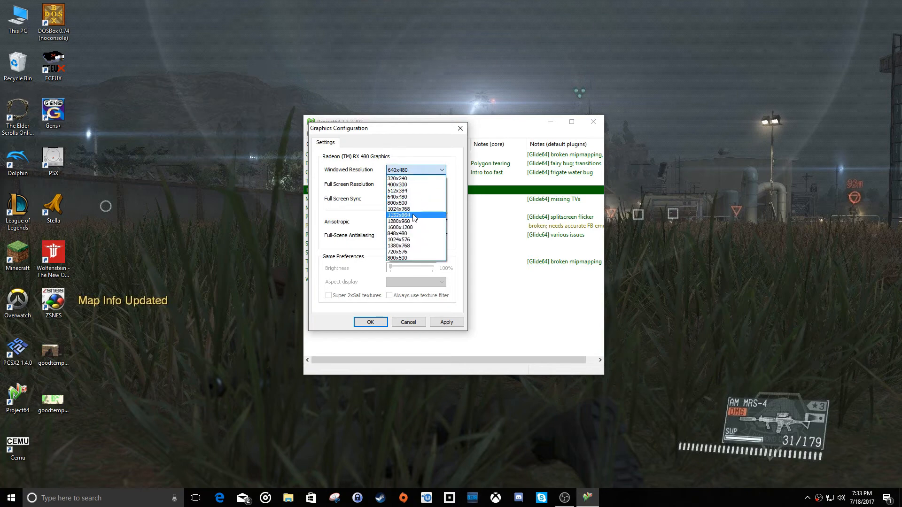
left_click(398, 215)
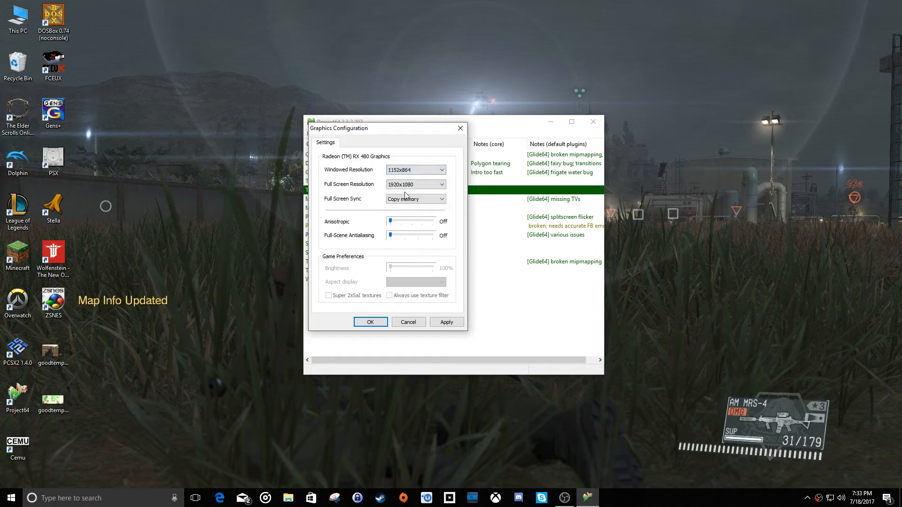
left_click(415, 198)
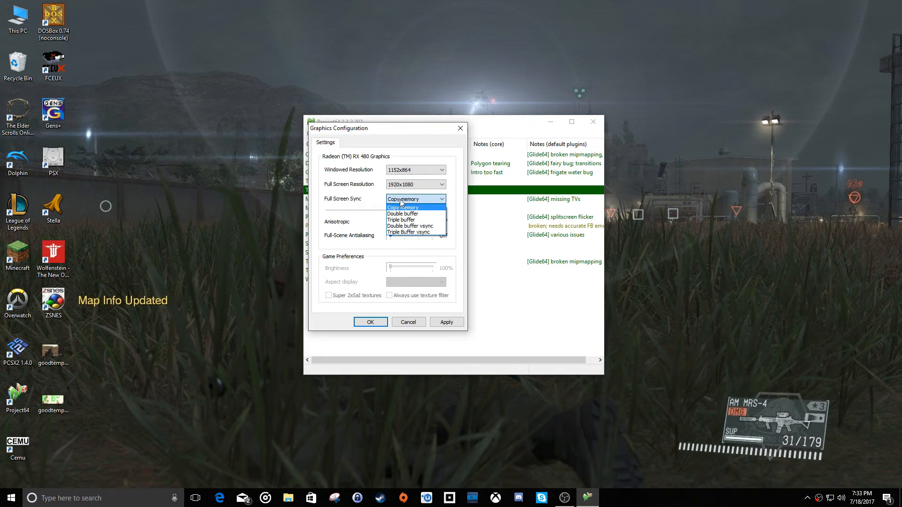
left_click(403, 208)
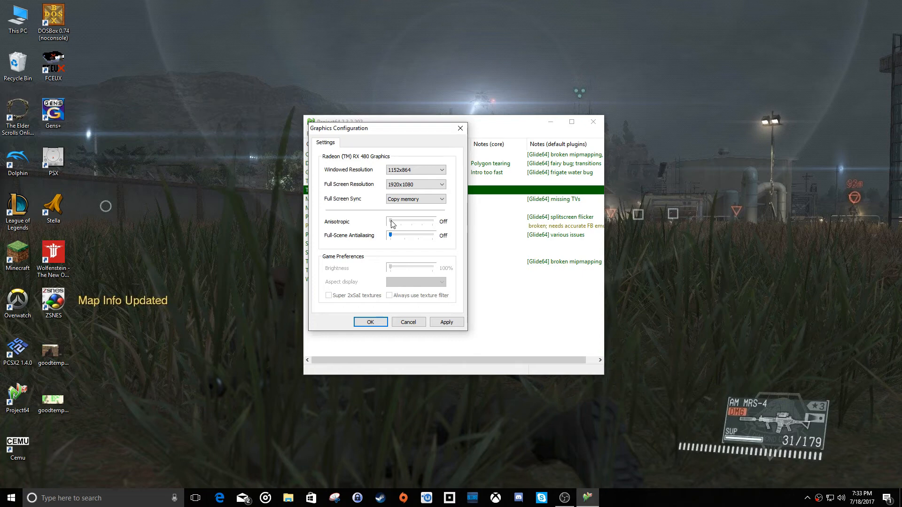
left_click_drag(392, 222, 403, 222)
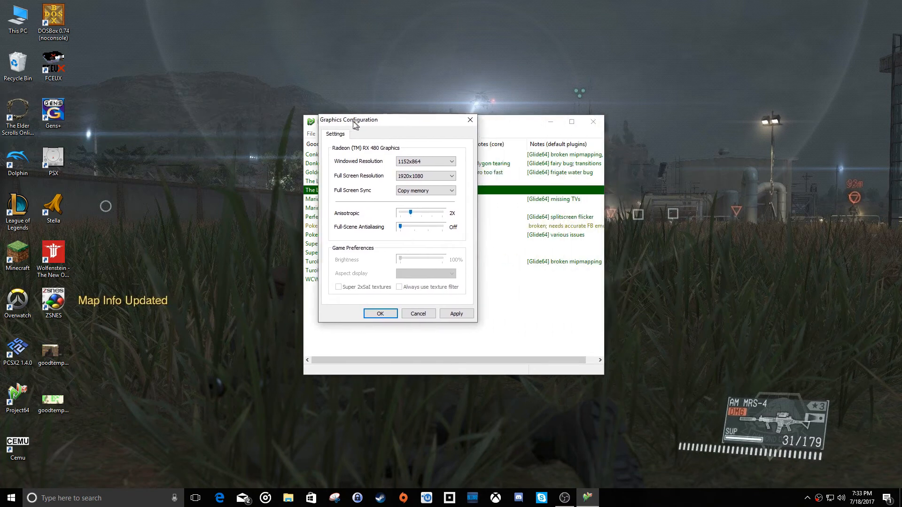
left_click_drag(349, 119, 329, 128)
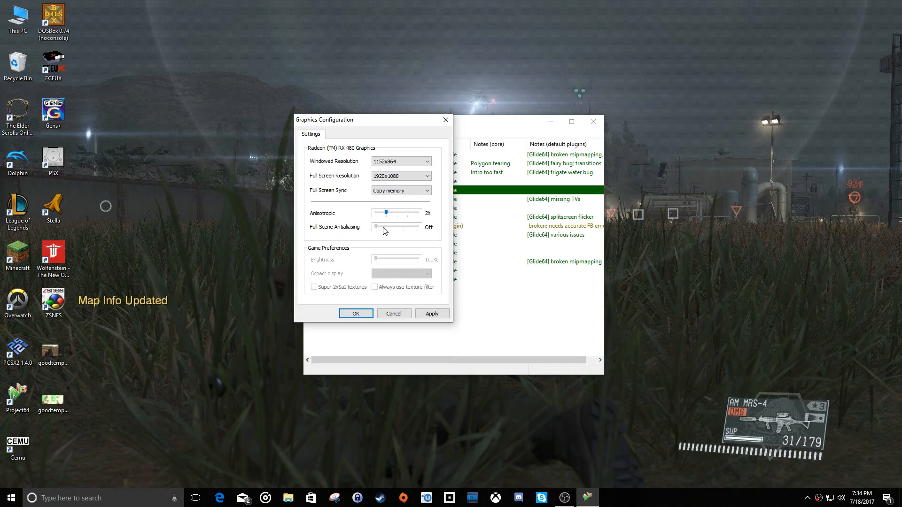
left_click_drag(377, 214, 394, 214)
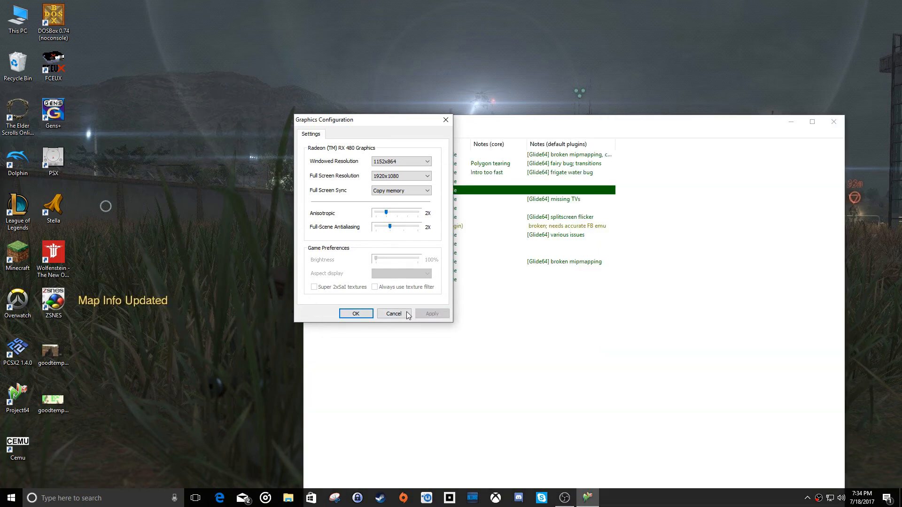
left_click(394, 313)
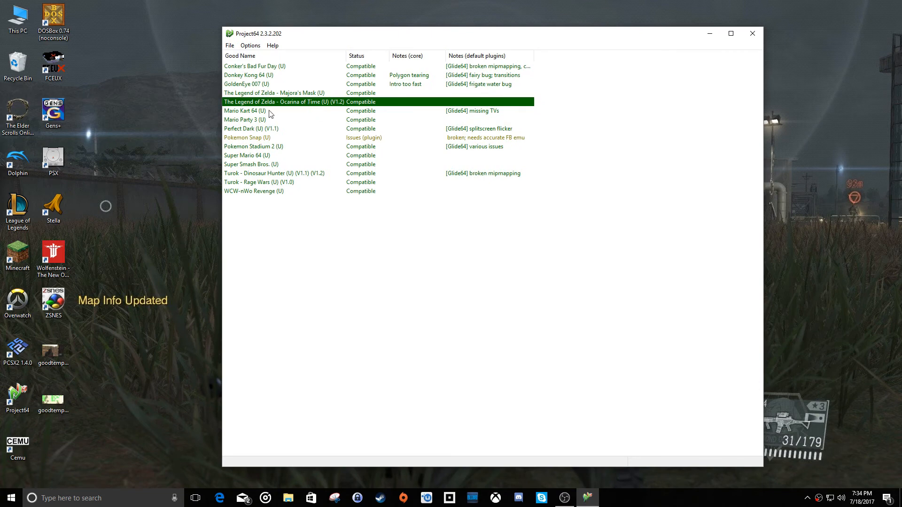
Launch a game from the ROM list to test the new graphics
double_click(244, 110)
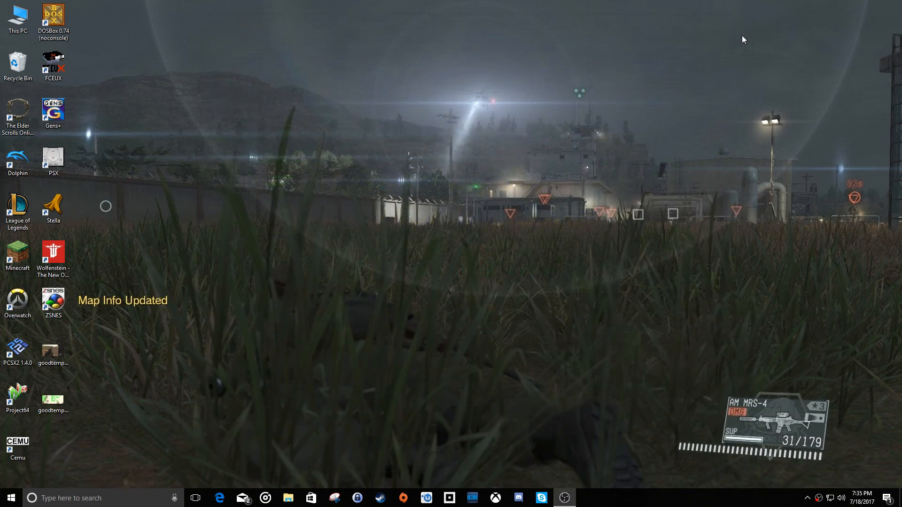
mouse_move(729, 51)
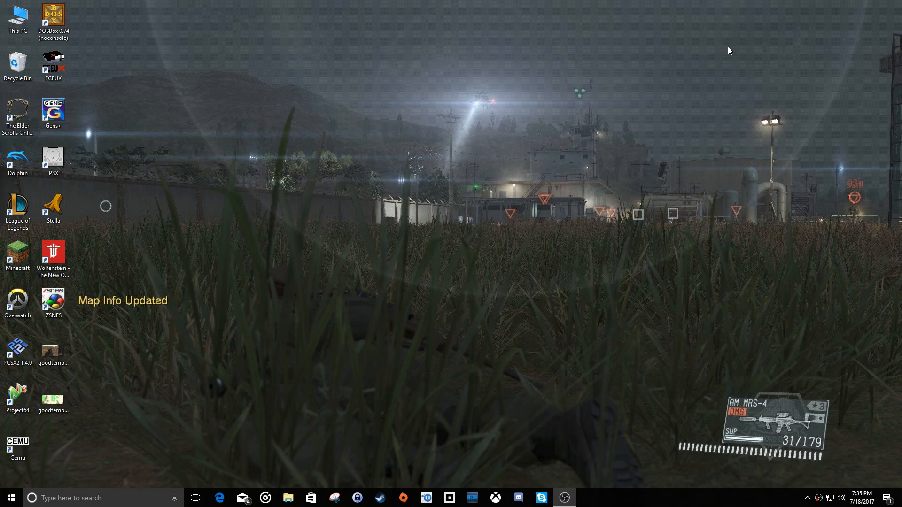
mouse_move(255, 126)
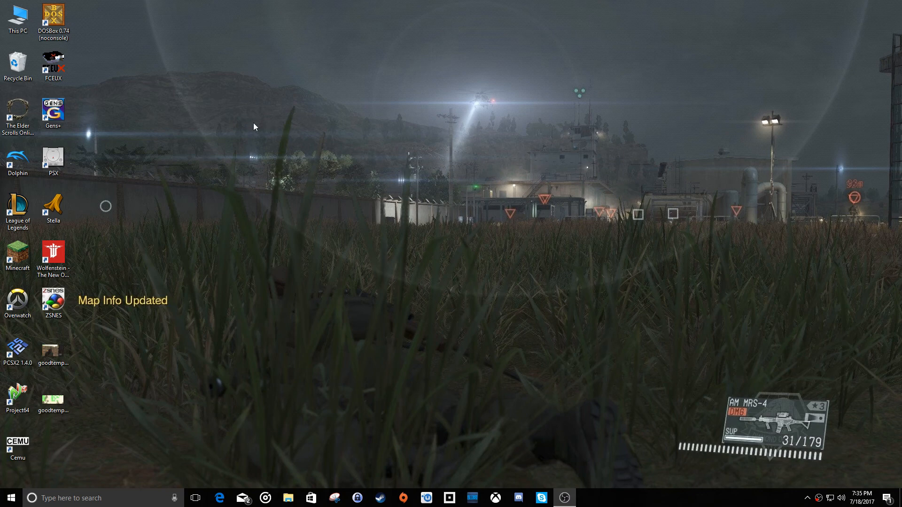
mouse_move(253, 107)
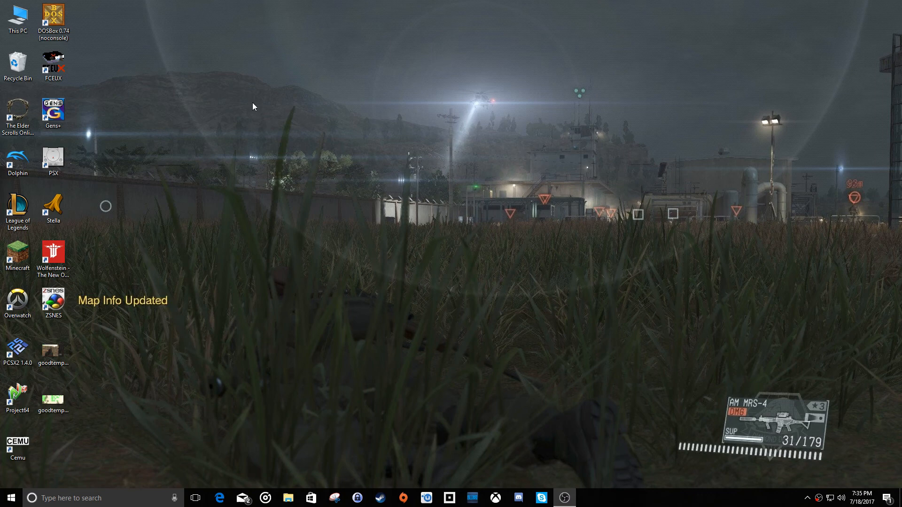